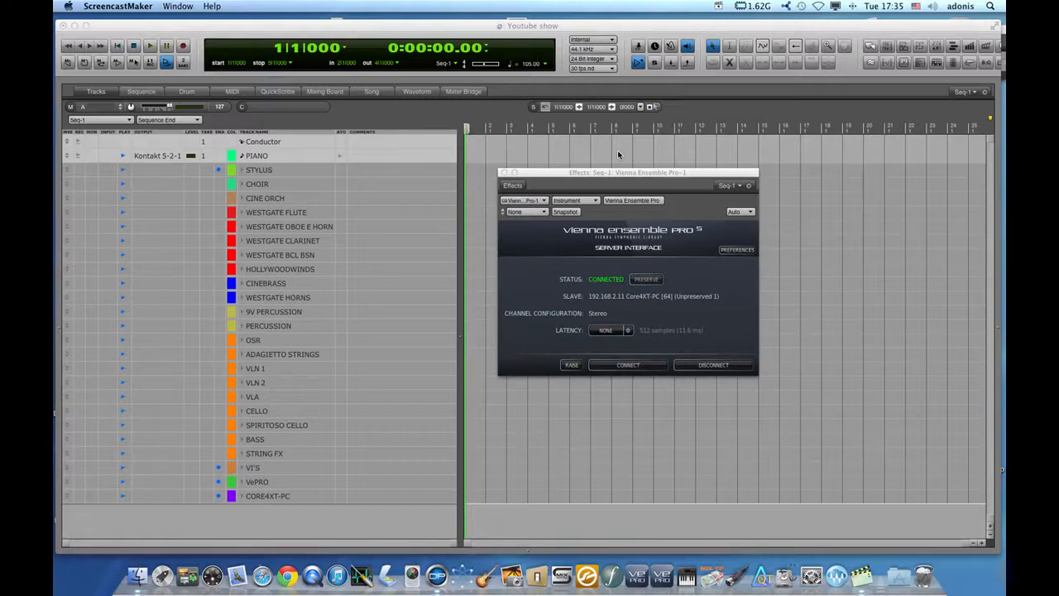
mouse_move(610, 304)
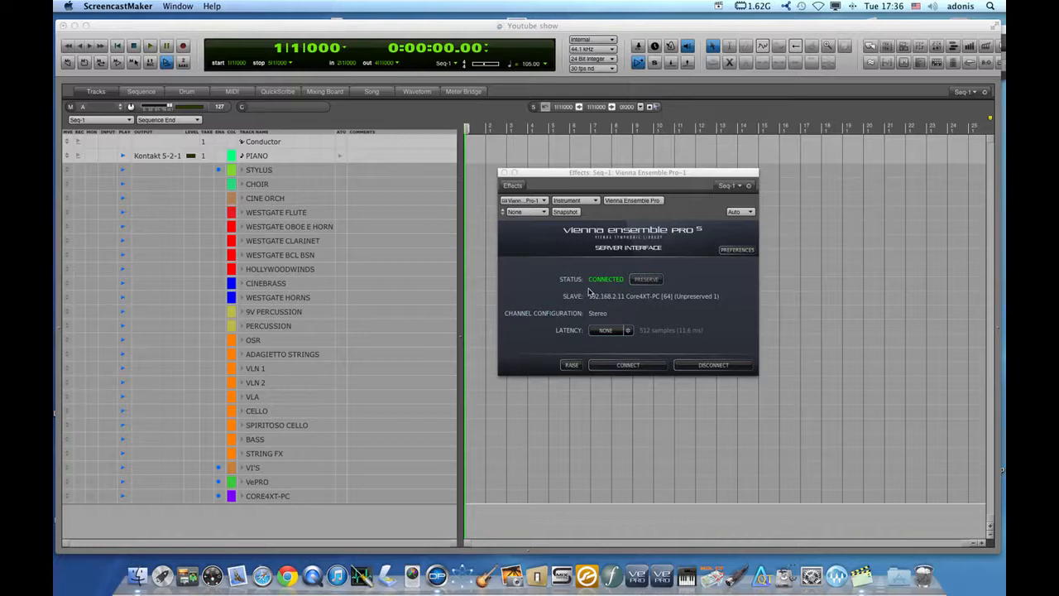
mouse_move(586, 294)
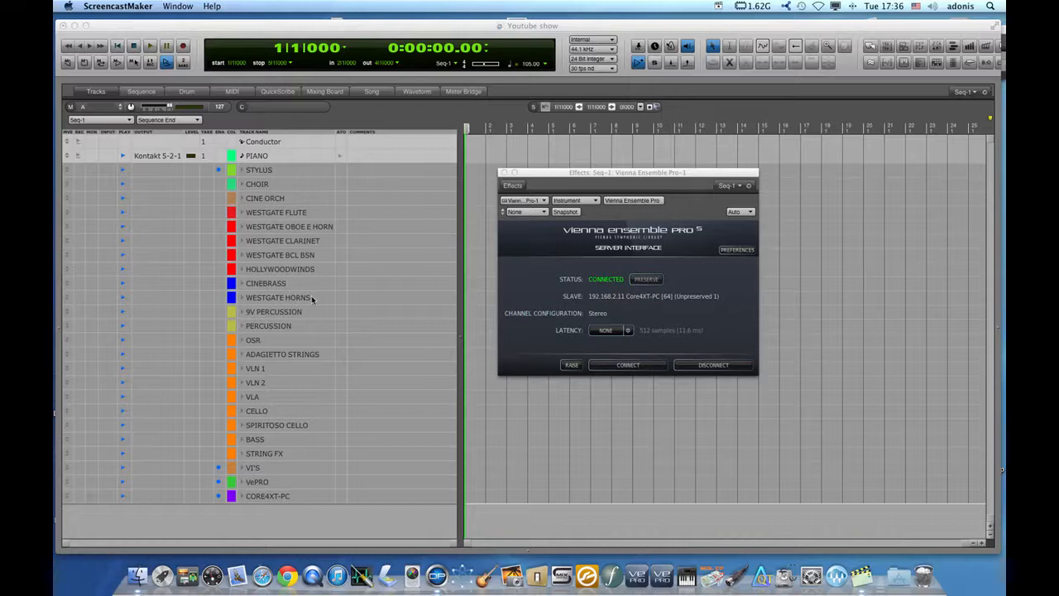
mouse_move(296, 417)
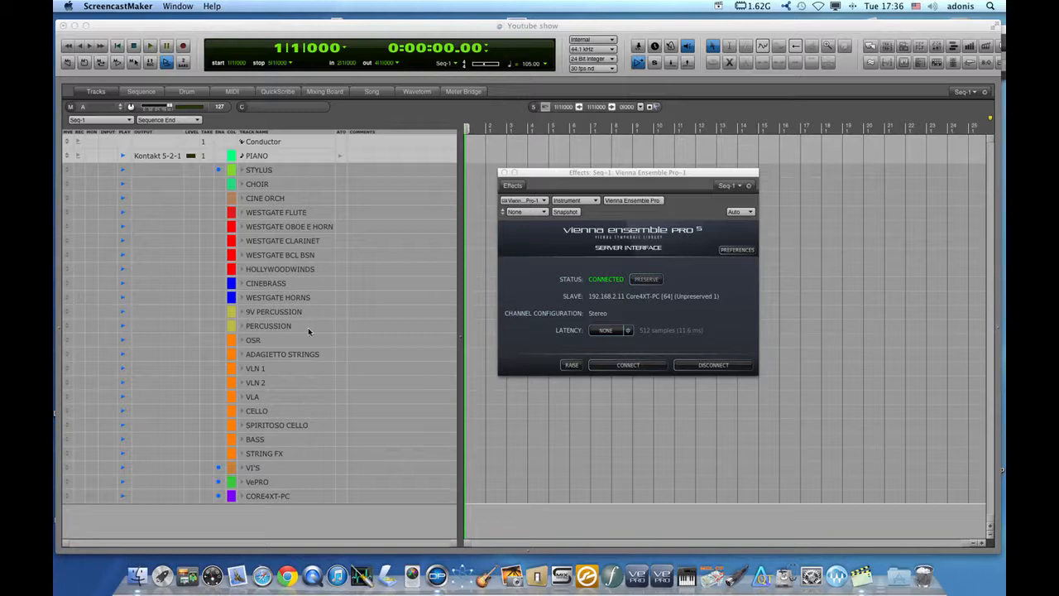
mouse_move(331, 282)
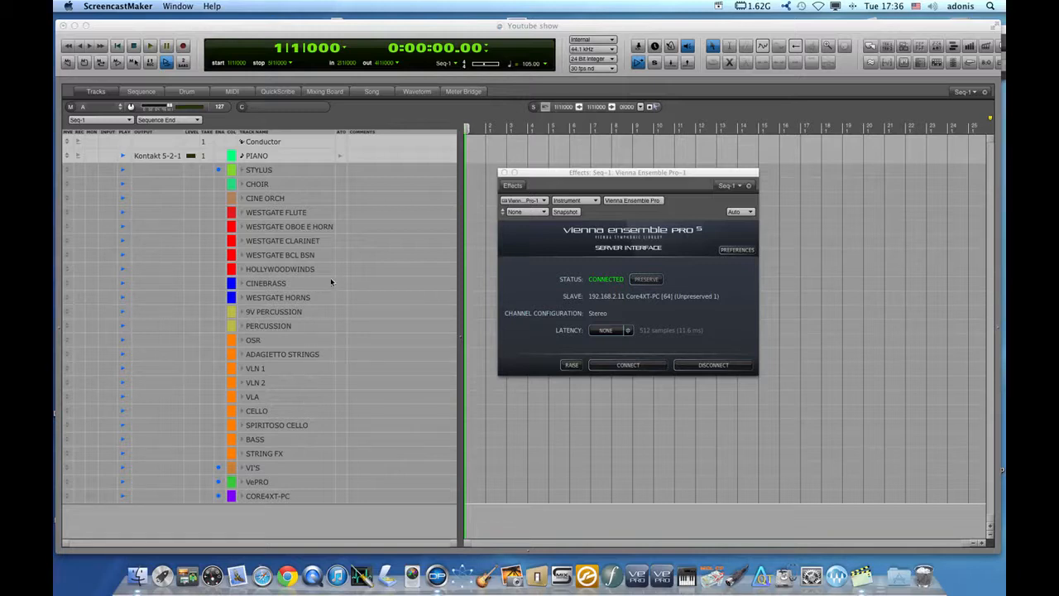
mouse_move(339, 255)
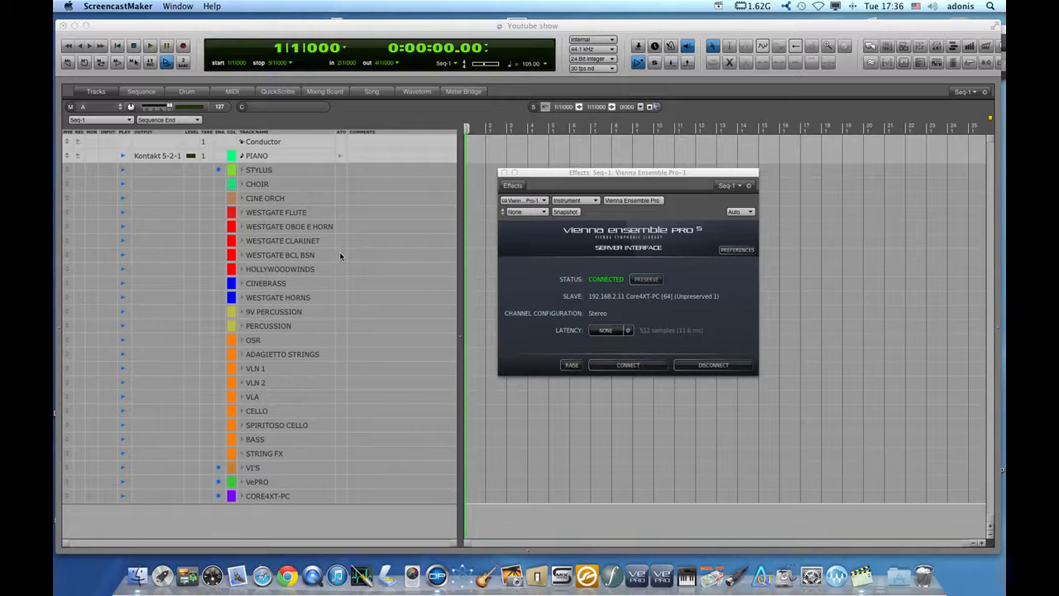
mouse_move(299, 341)
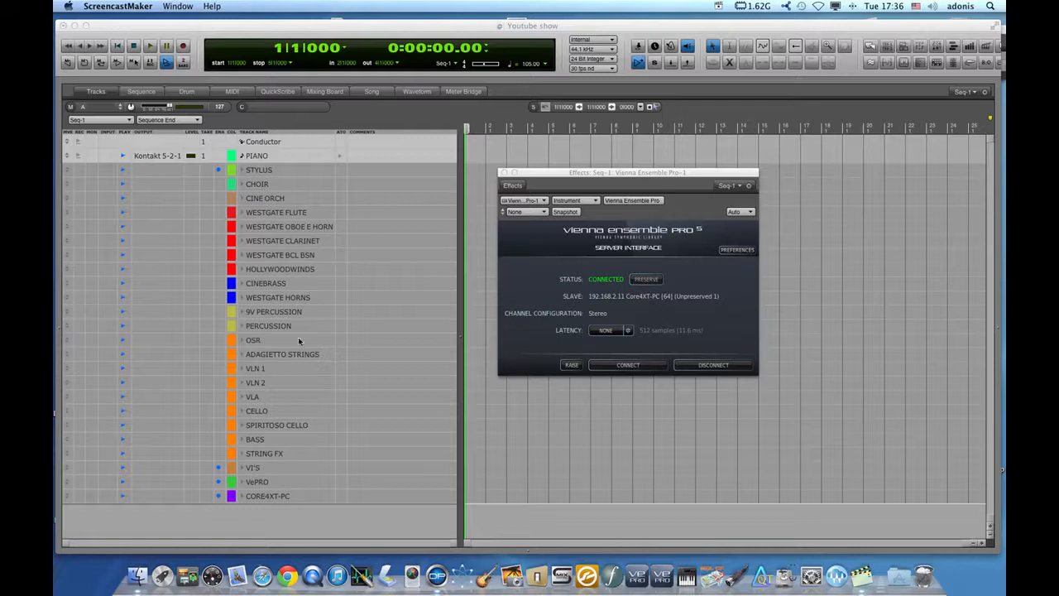
mouse_move(289, 426)
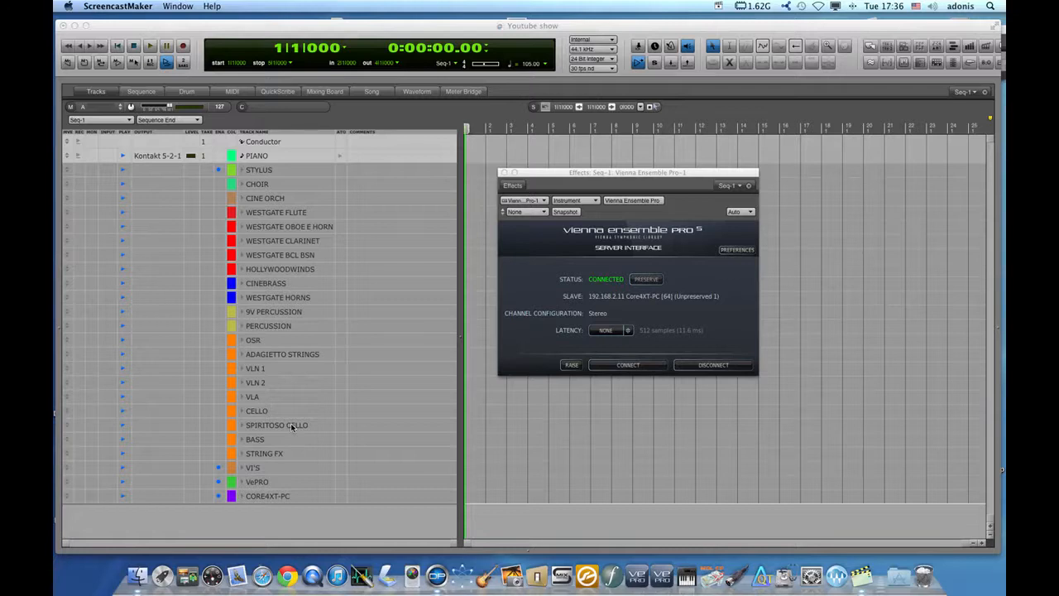
mouse_move(311, 480)
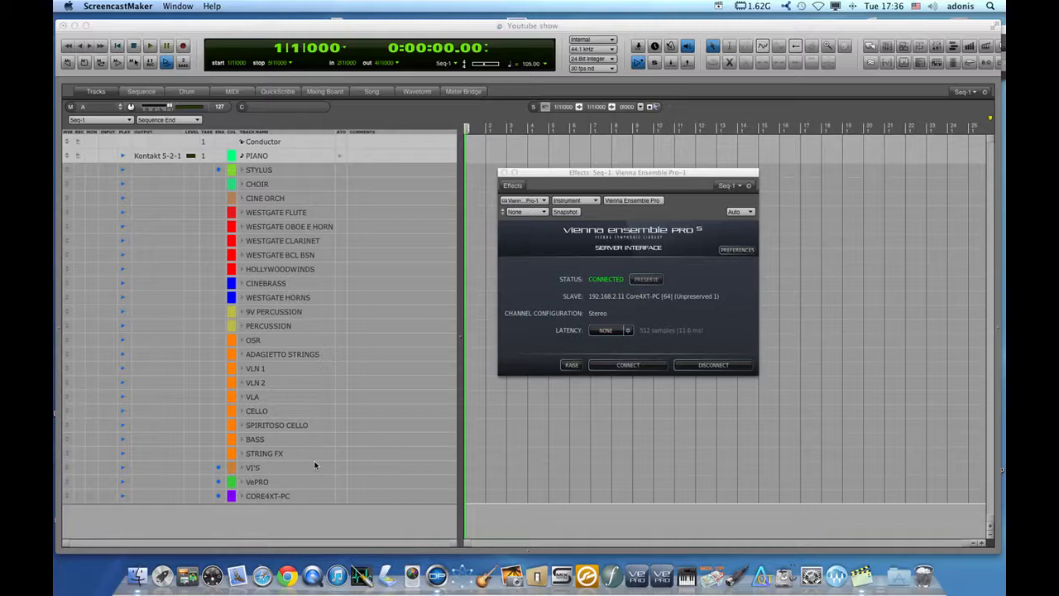
mouse_move(374, 366)
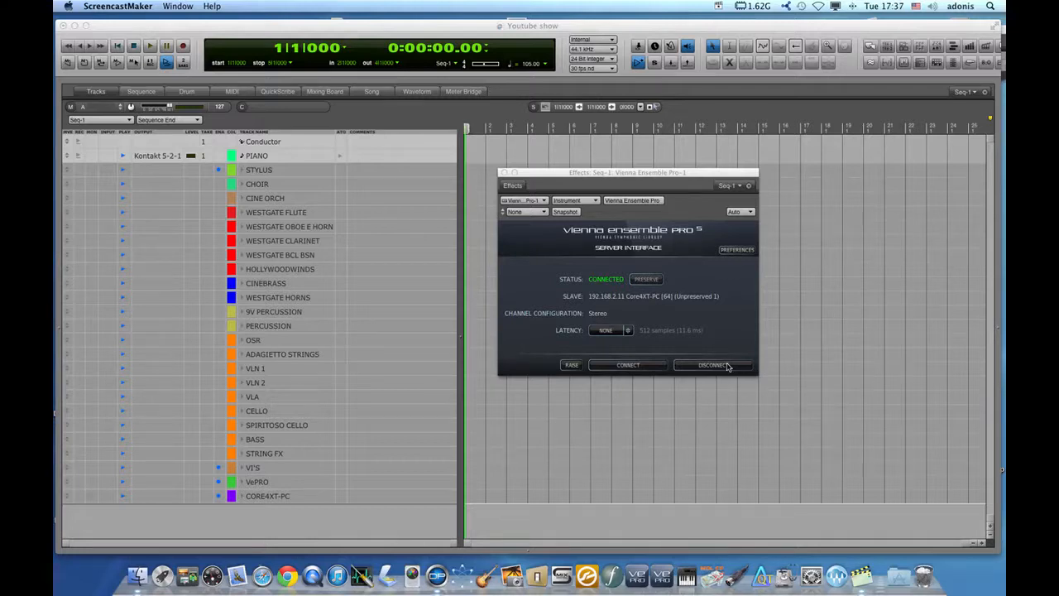
Disconnect Vienna Ensemble Pro from its server and confirm without preserving the instance
left_click(713, 364)
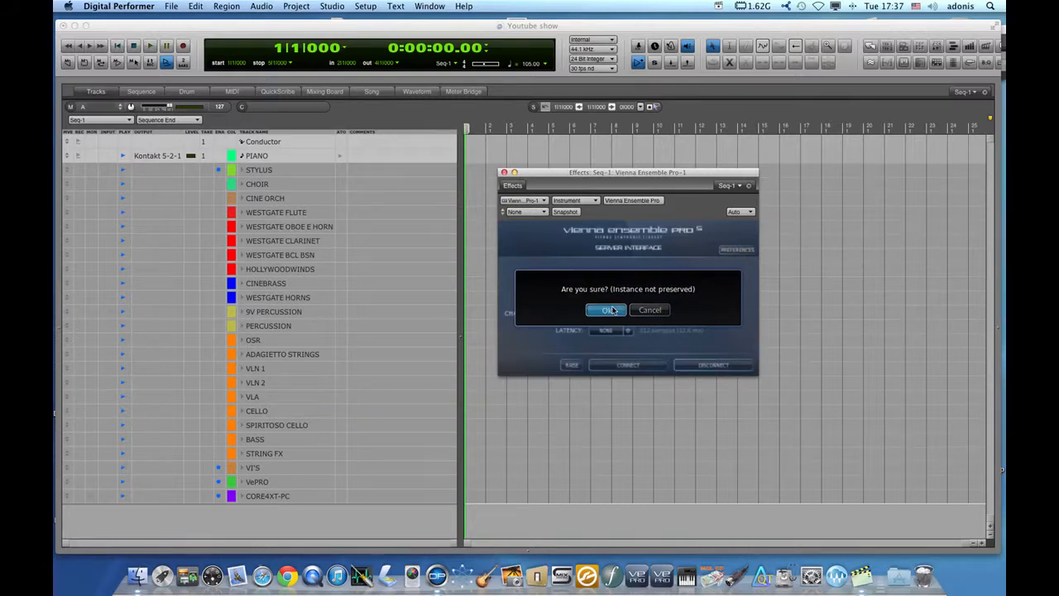
left_click(608, 309)
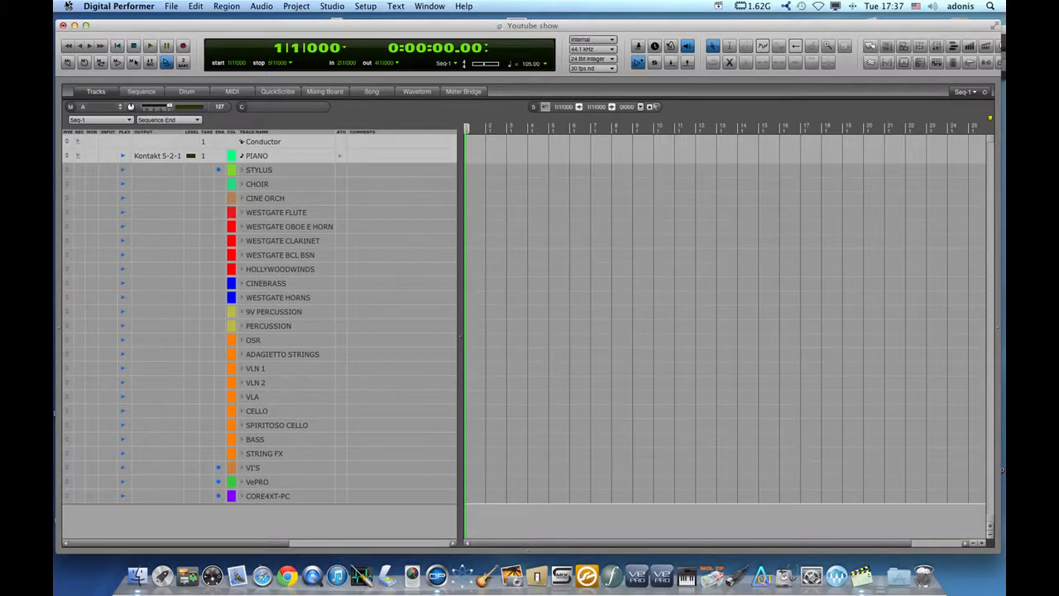
Close the 'Youtube show' project, answering the save-changes prompt
left_click(172, 5)
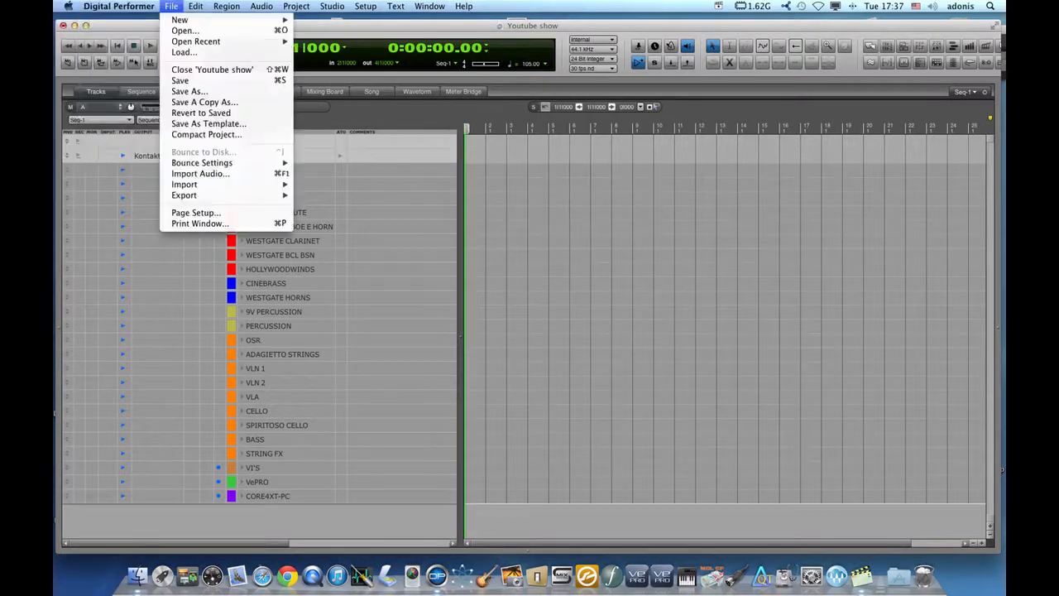
mouse_move(196, 41)
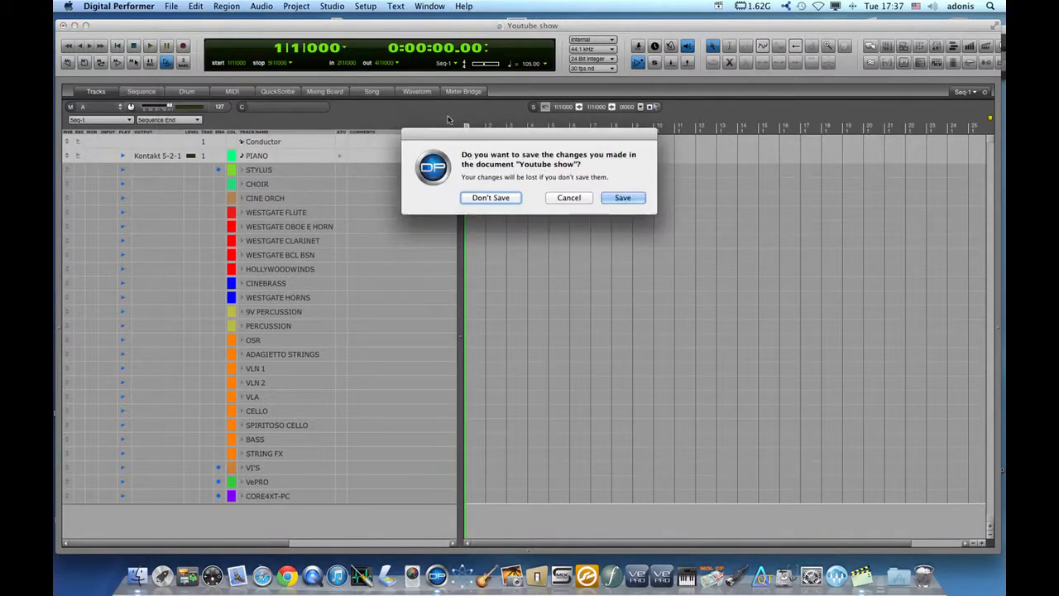
left_click(491, 196)
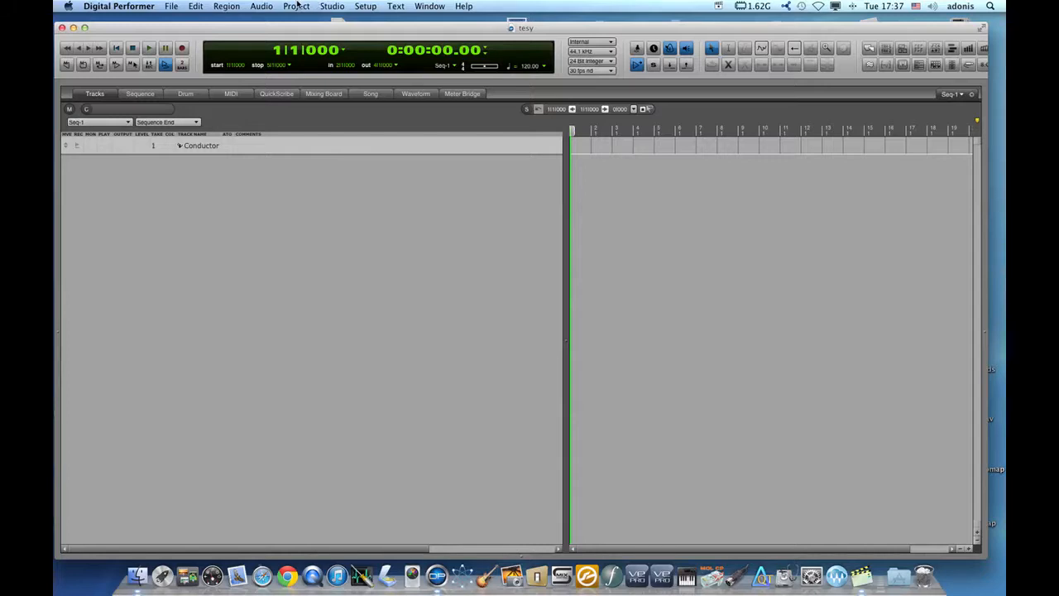
Add a stereo Vienna Ensemble Pro instrument track from VSL, then close its plugin window
left_click(296, 6)
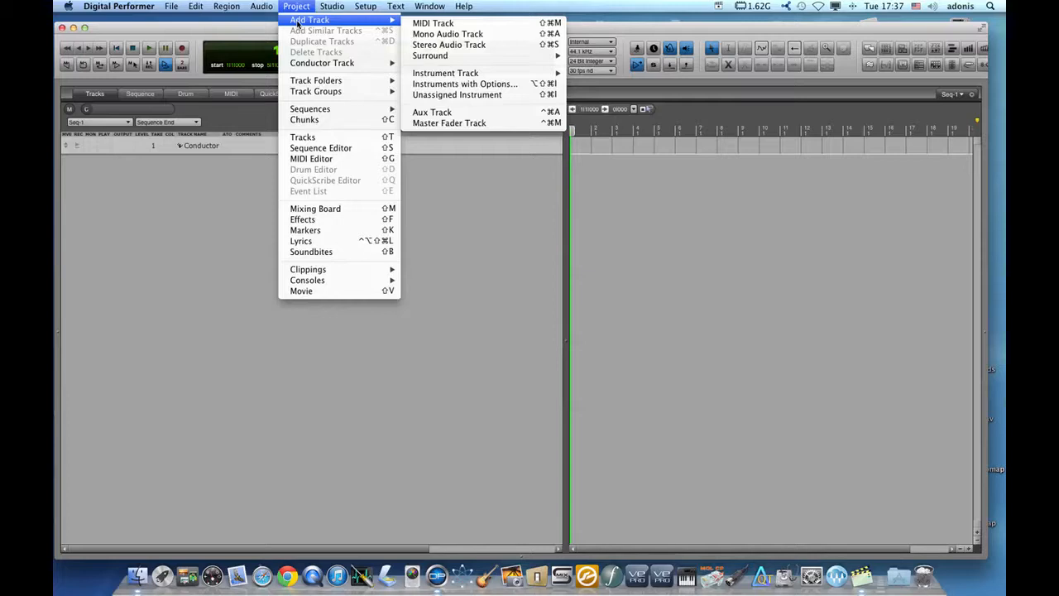
mouse_move(445, 73)
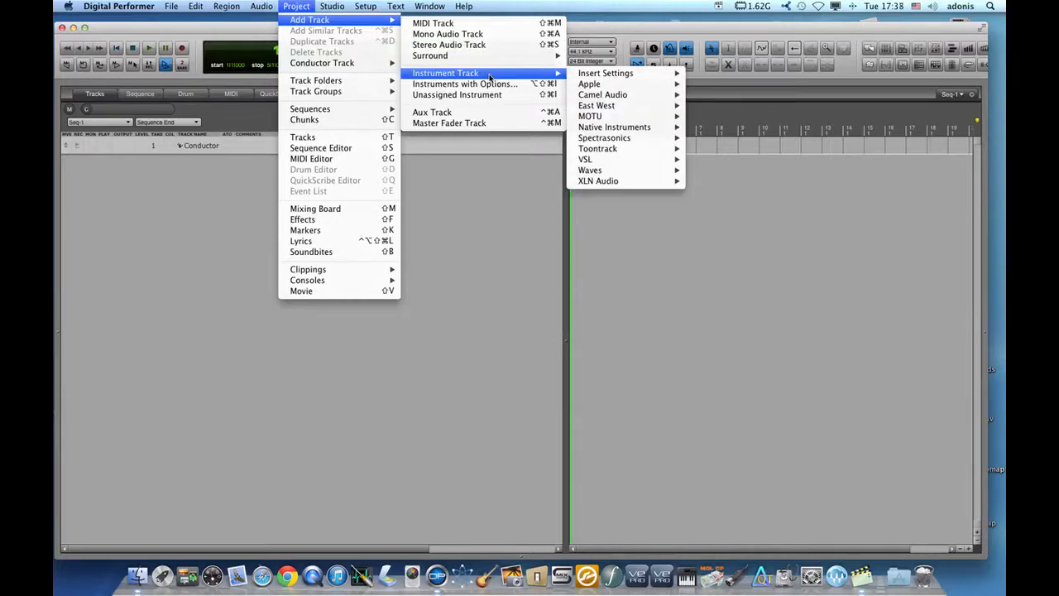
mouse_move(584, 159)
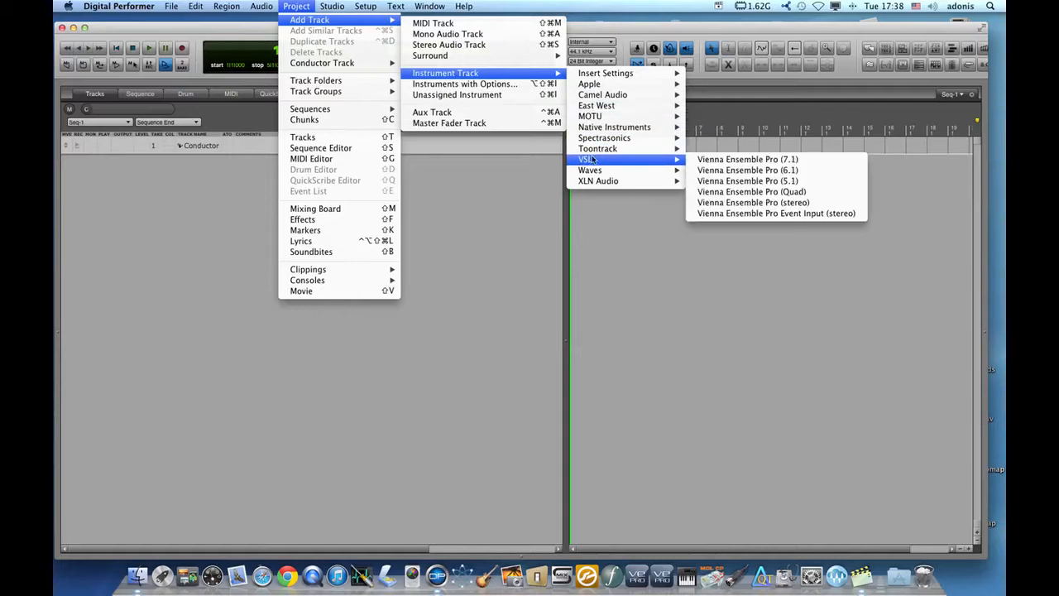
mouse_move(753, 202)
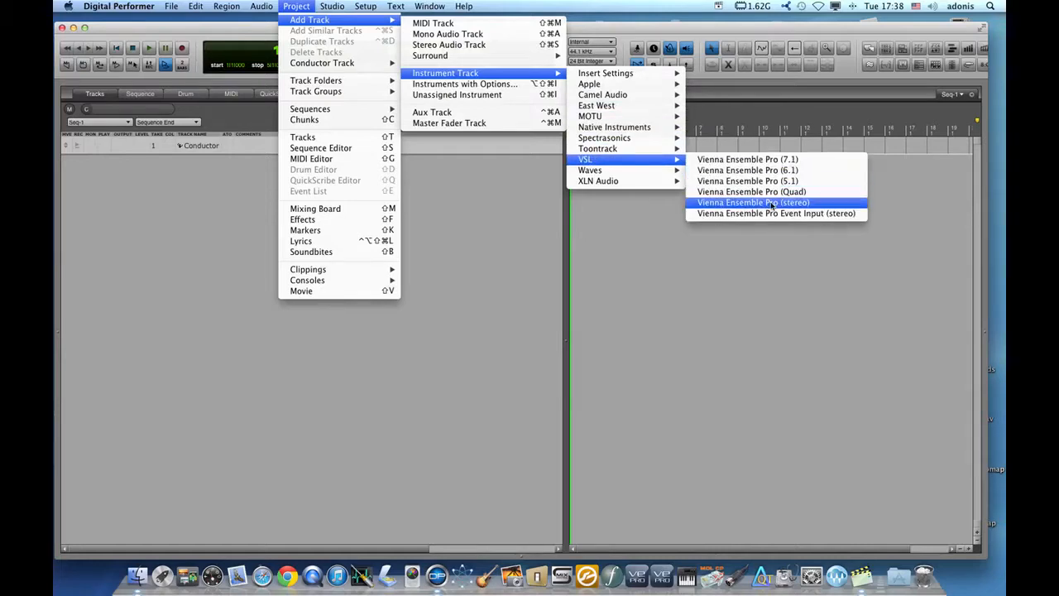
left_click(753, 201)
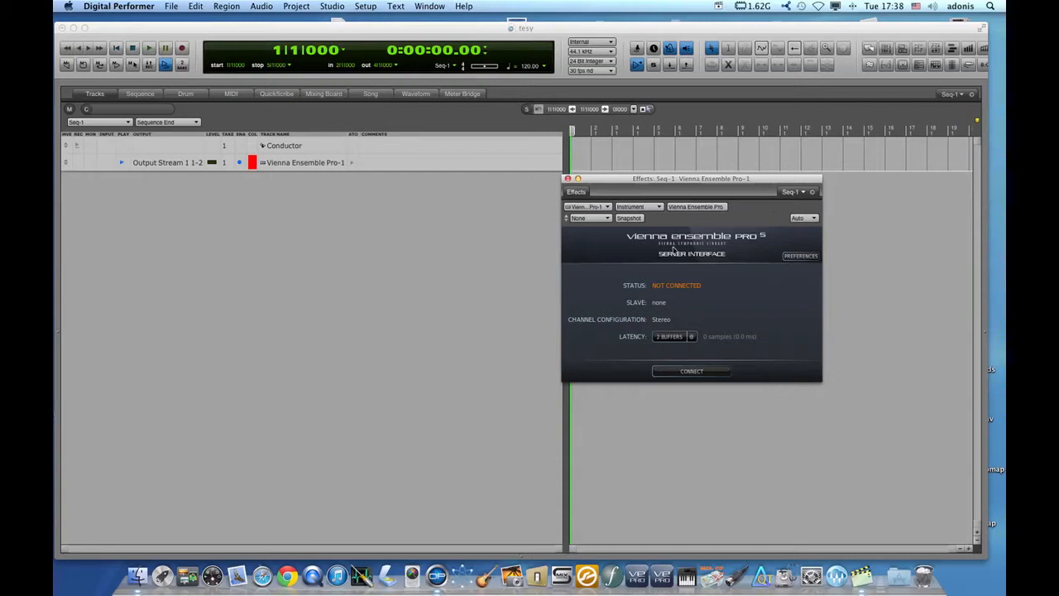
left_click_drag(690, 178, 494, 210)
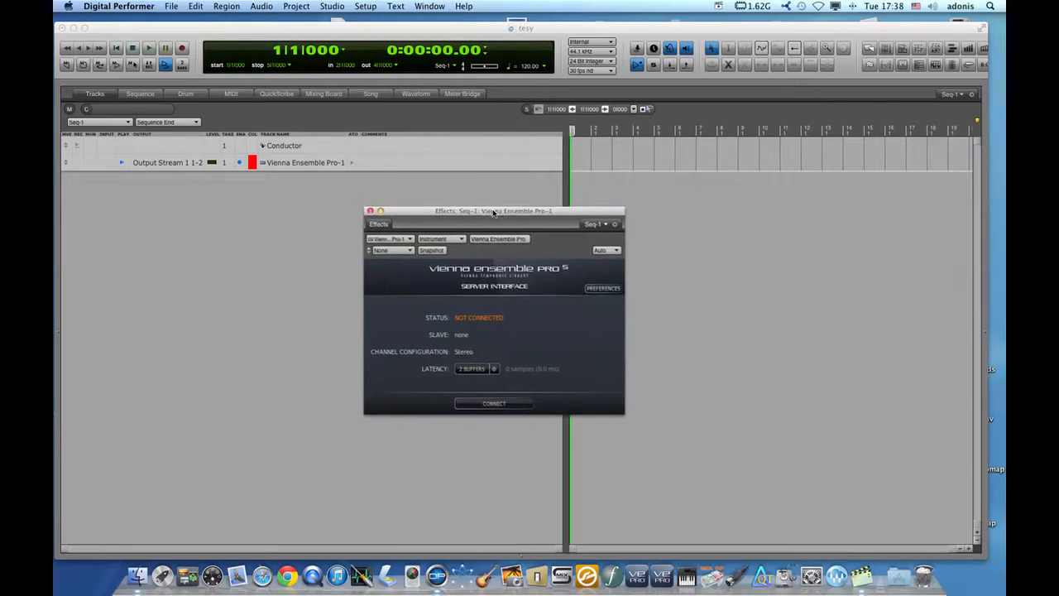
left_click_drag(494, 211, 476, 206)
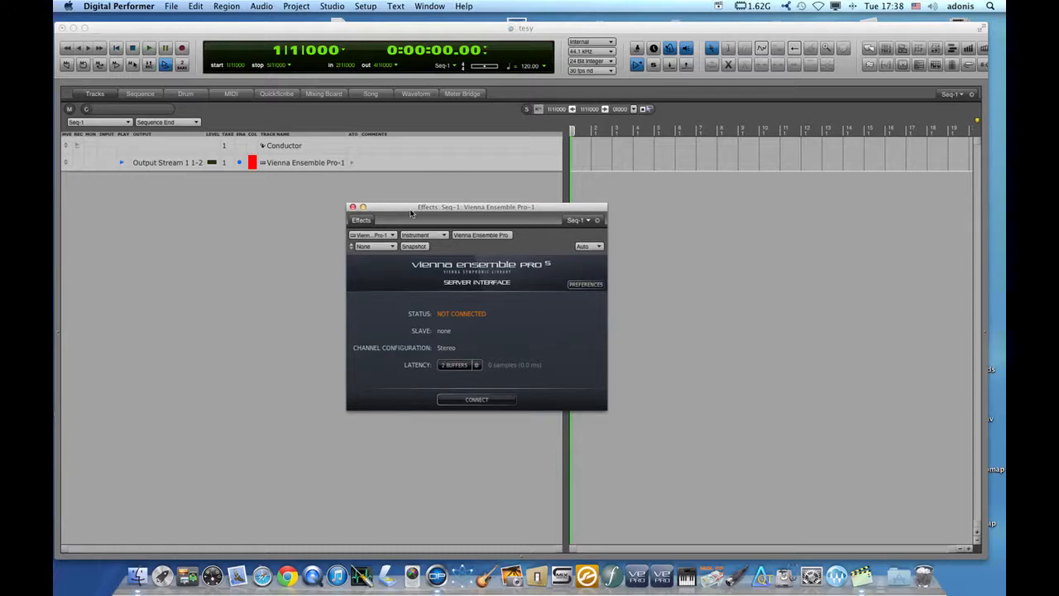
mouse_move(457, 326)
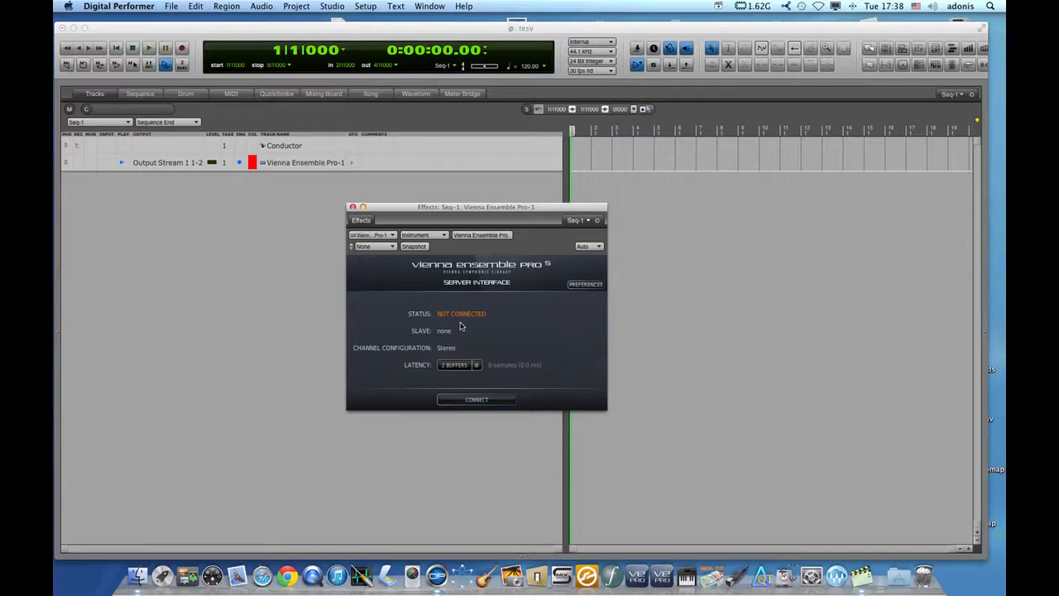
mouse_move(247, 337)
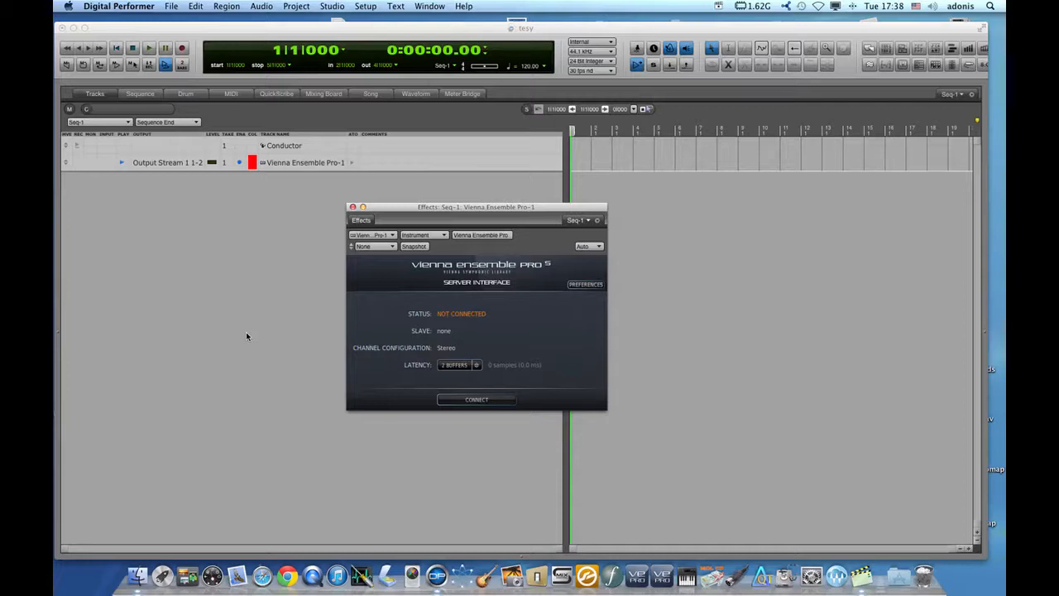
left_click(351, 206)
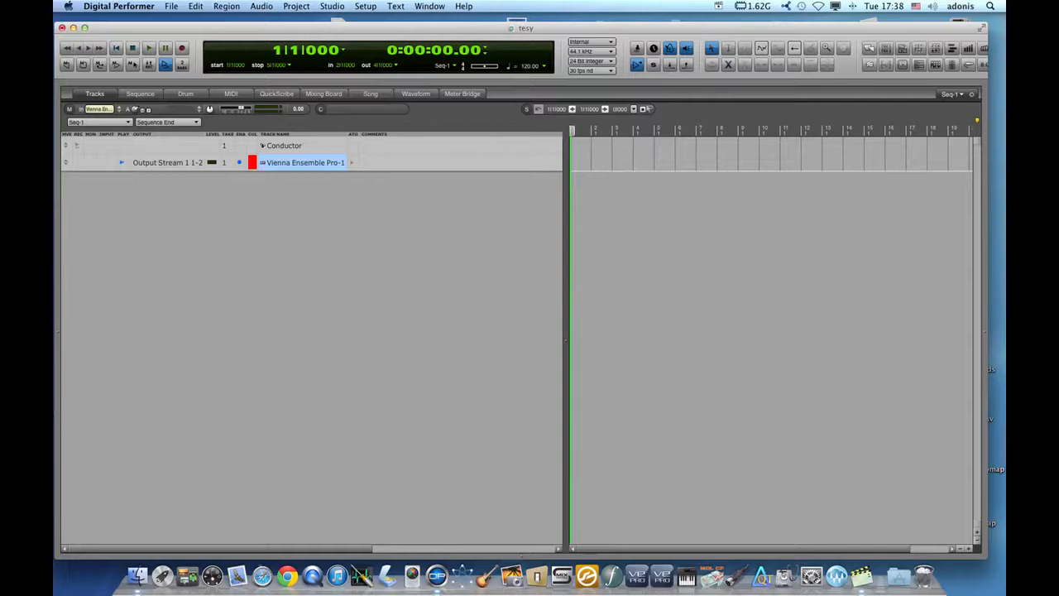
Set up Instruments with Options: Vienna Ensemble Pro Event Input (stereo) with 16 MIDI tracks
left_click(296, 6)
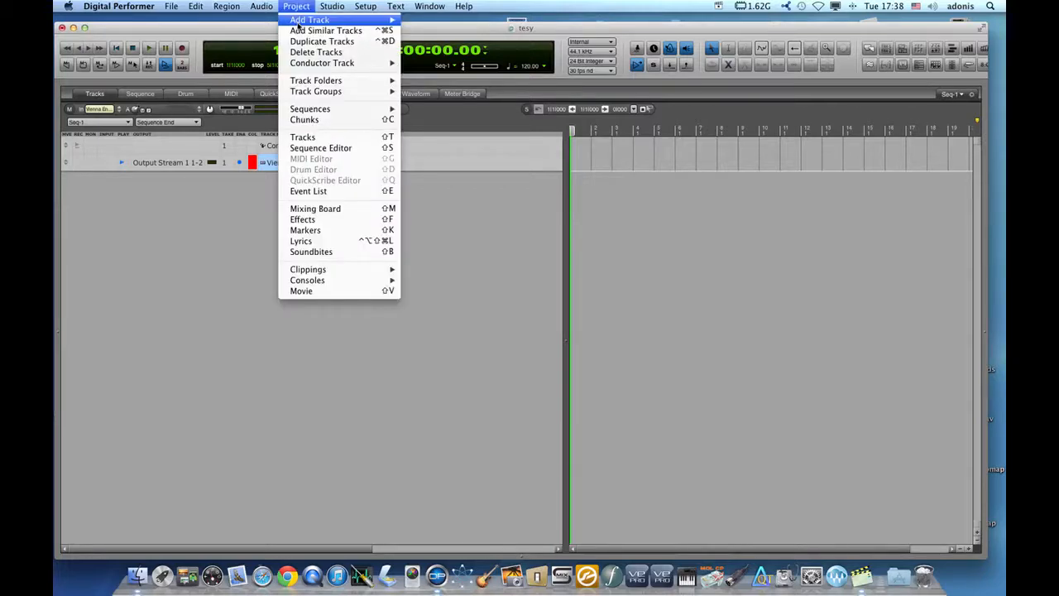
mouse_move(309, 19)
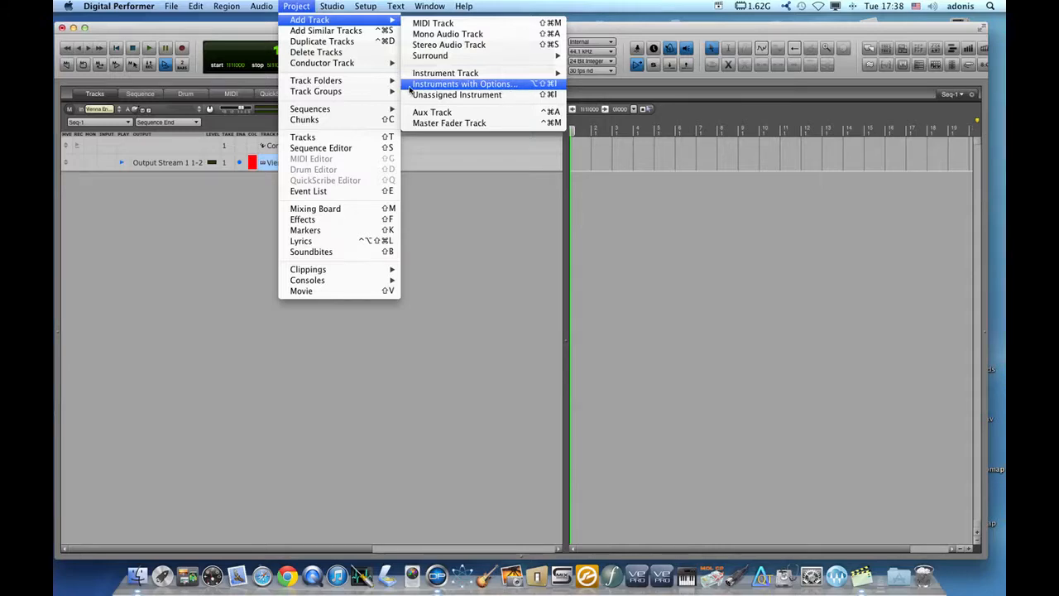
left_click(464, 84)
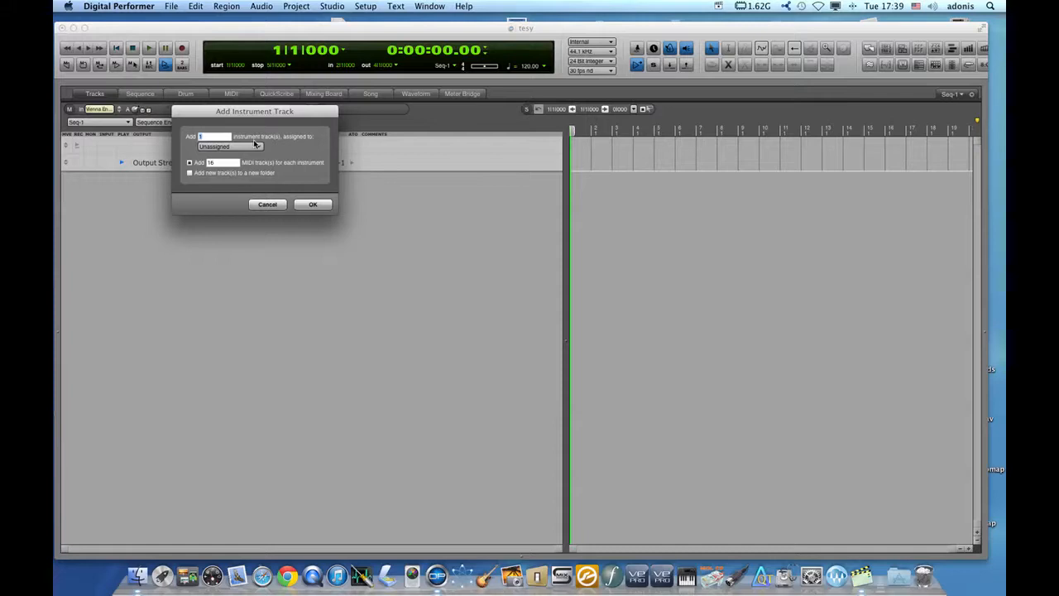
left_click(231, 146)
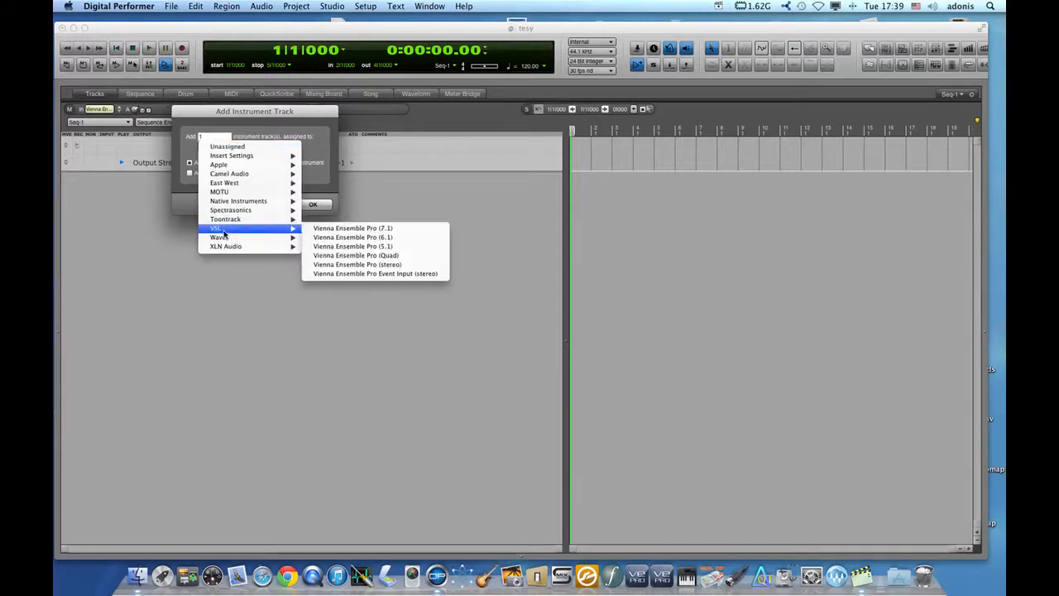
mouse_move(353, 246)
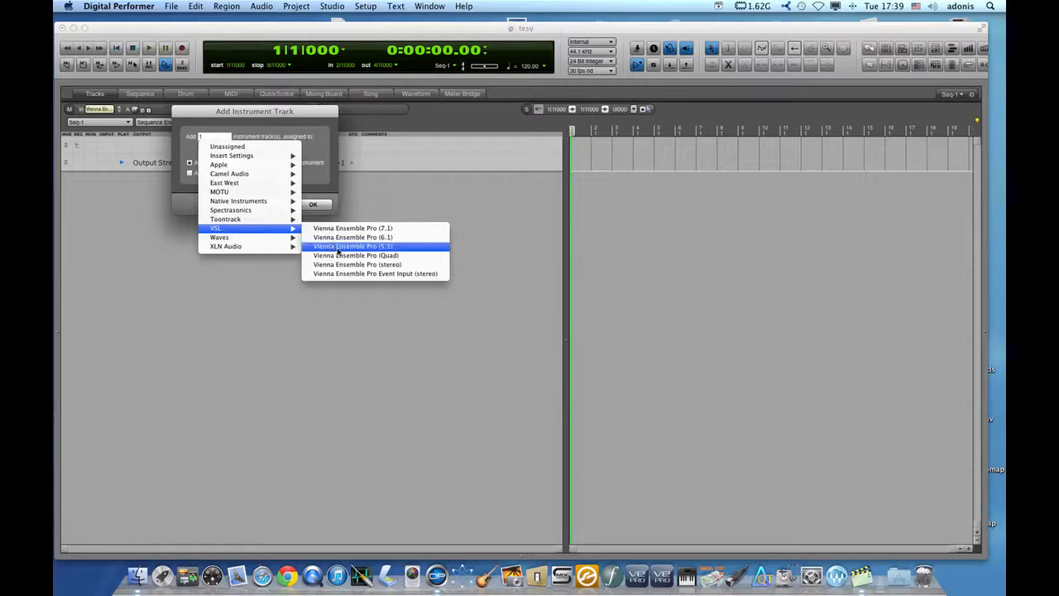
mouse_move(374, 273)
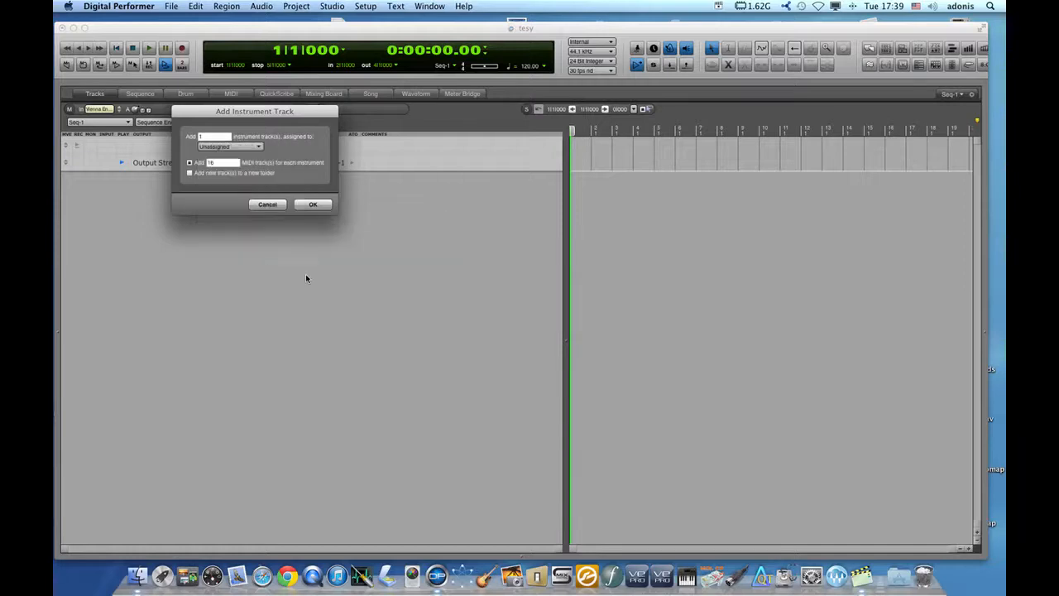
left_click(230, 147)
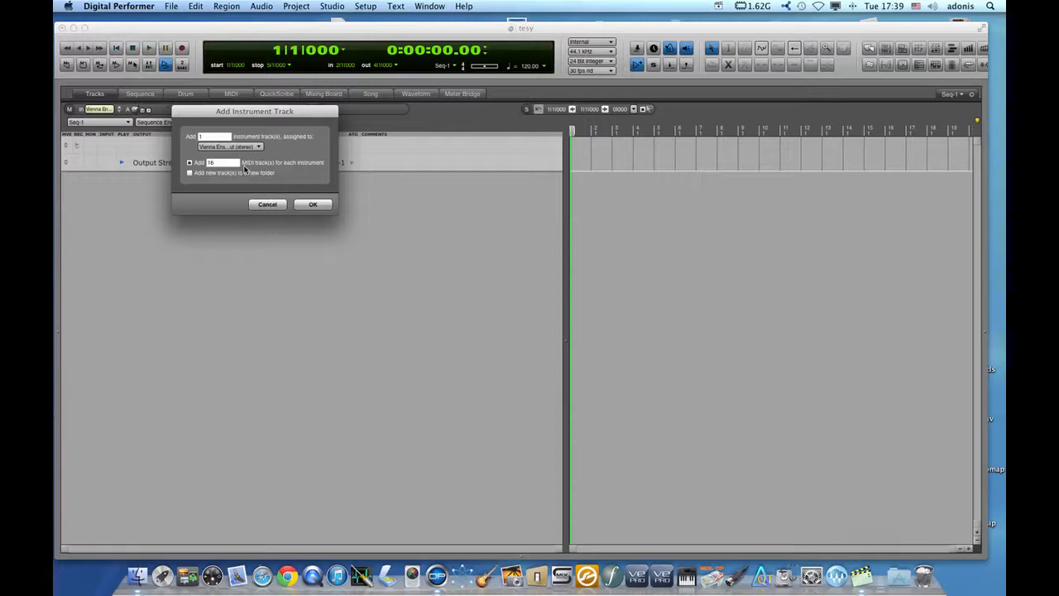
mouse_move(250, 160)
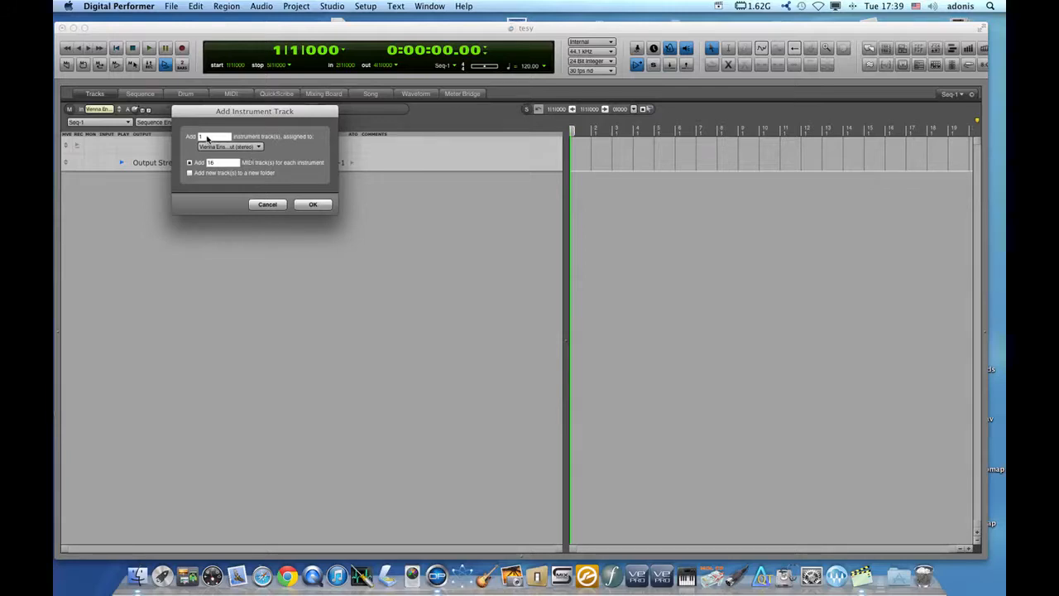
mouse_move(208, 139)
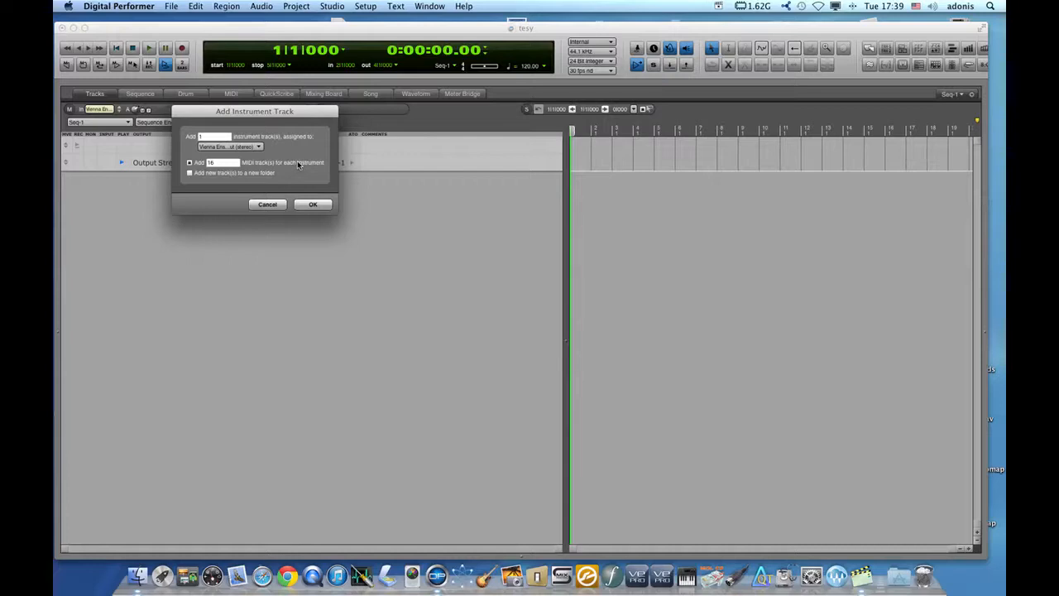
mouse_move(299, 165)
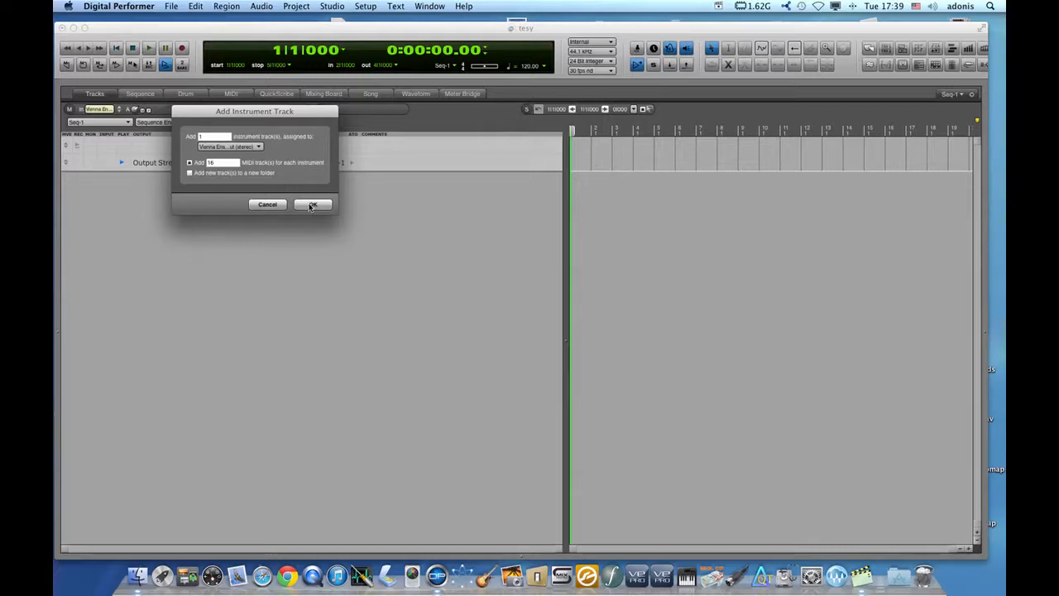
Confirm the dialog to create the Event Input instrument plus MIDI-1 to MIDI-16
left_click(312, 204)
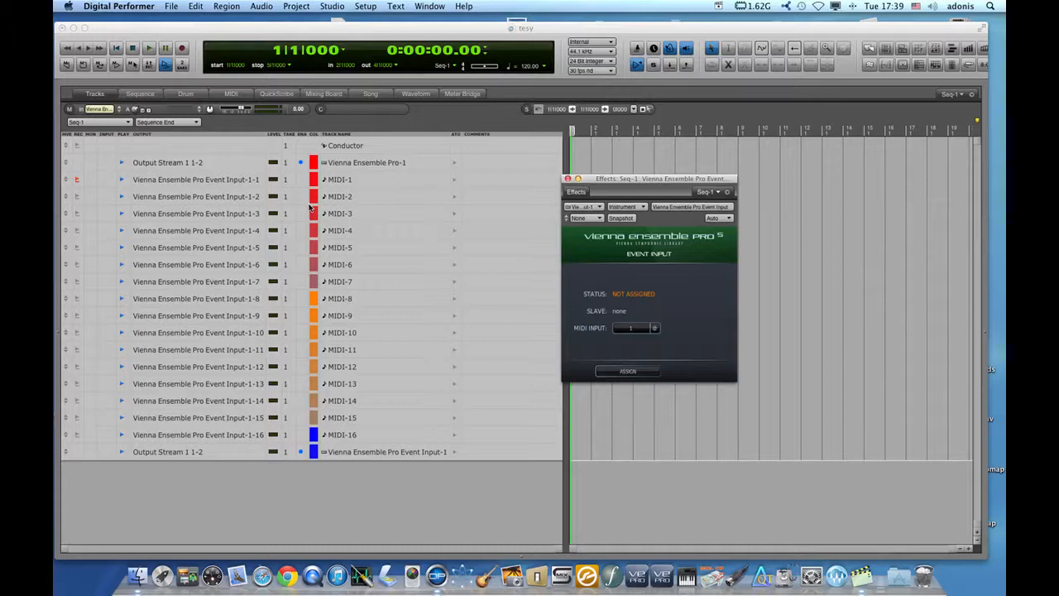
mouse_move(649, 207)
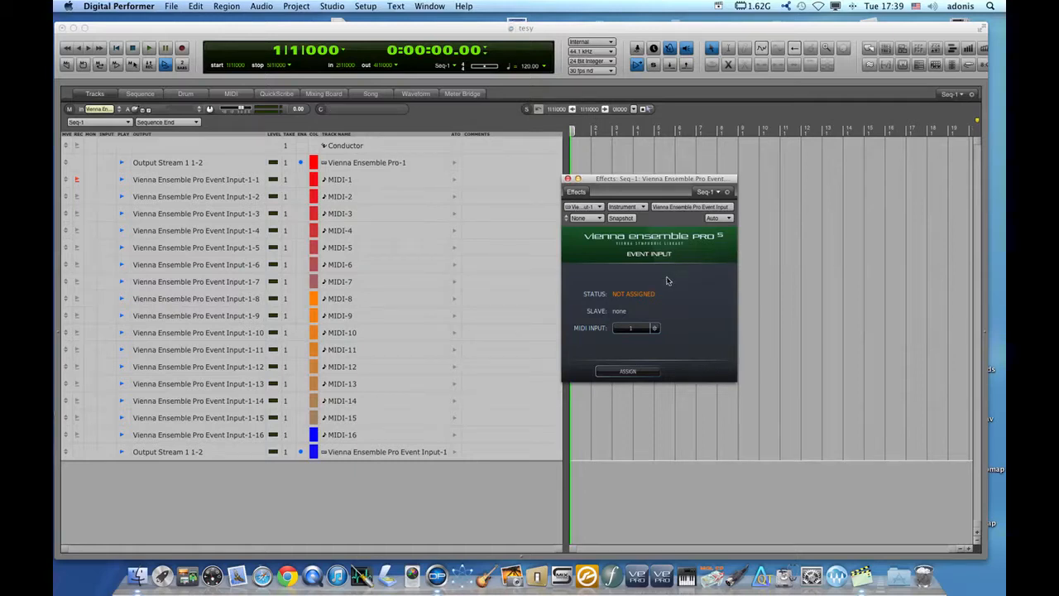
mouse_move(598, 336)
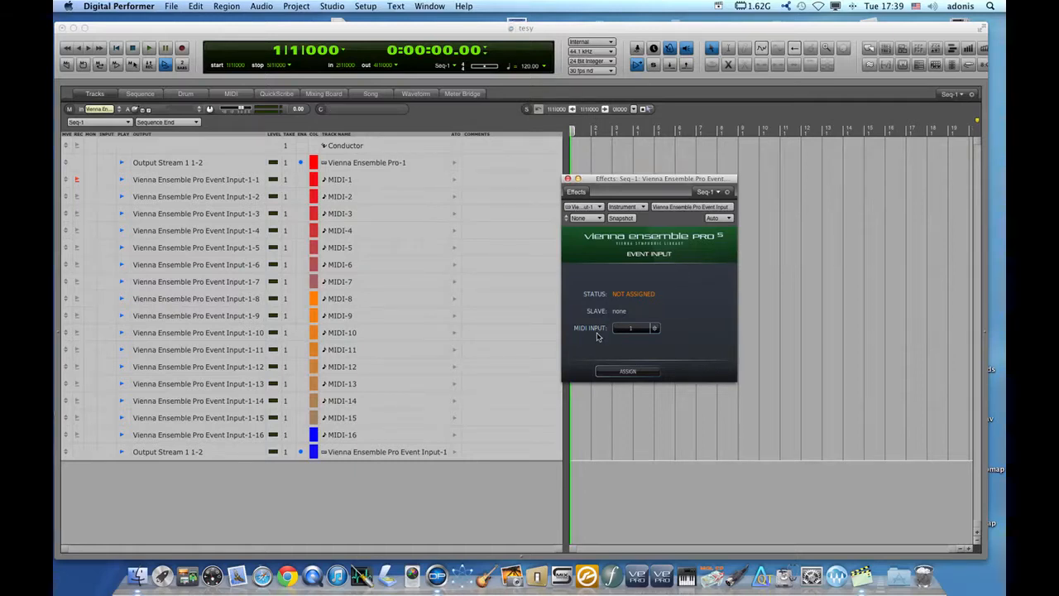
mouse_move(653, 337)
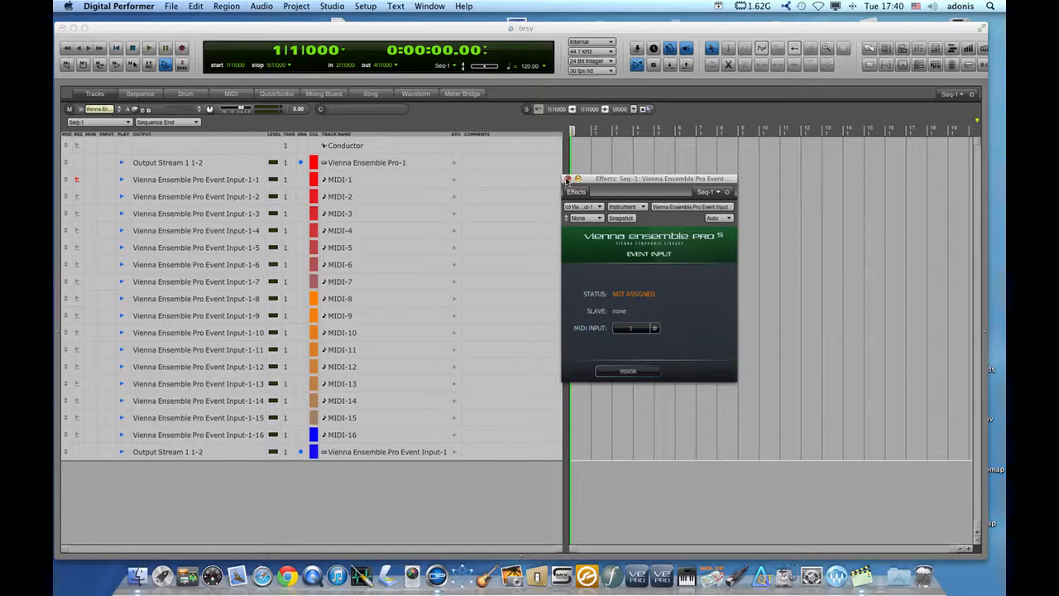
Close the Event Input Effects plug-in window
left_click(568, 179)
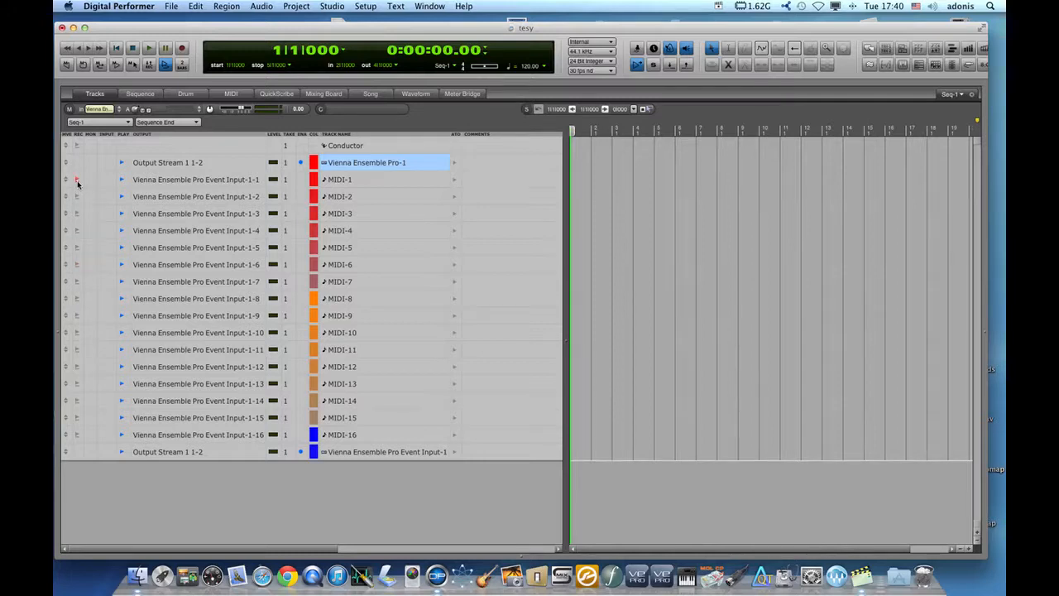
mouse_move(374, 241)
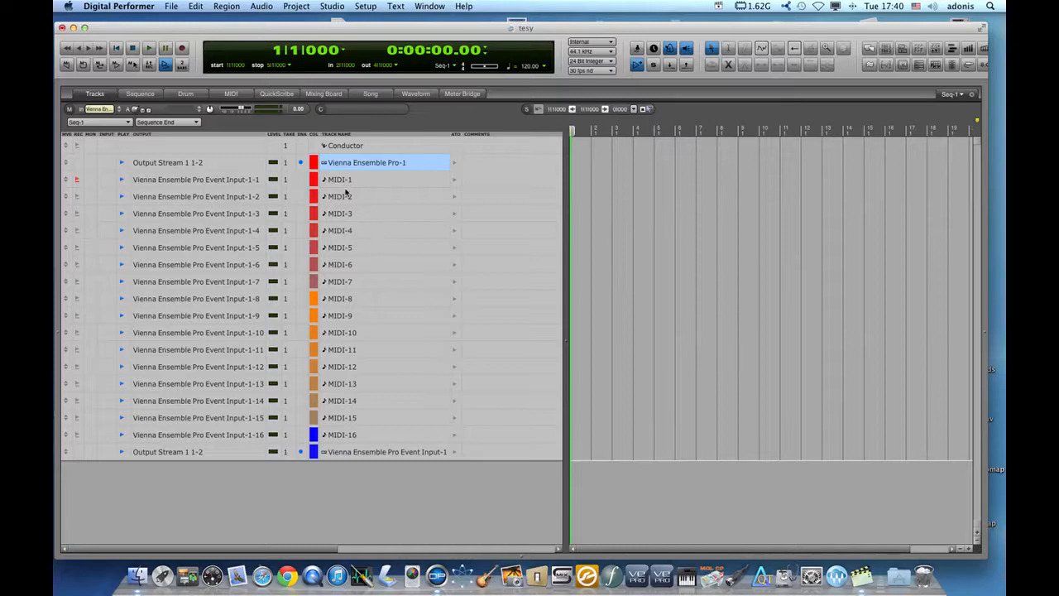
Rename the MIDI-1 track to OBOE
double_click(339, 180)
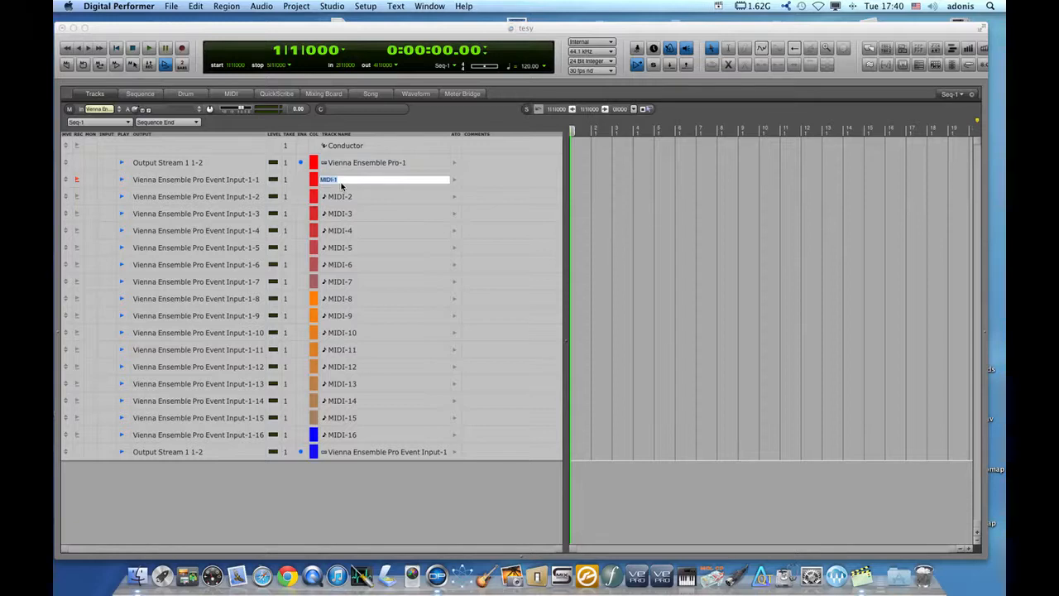
type("Oboe")
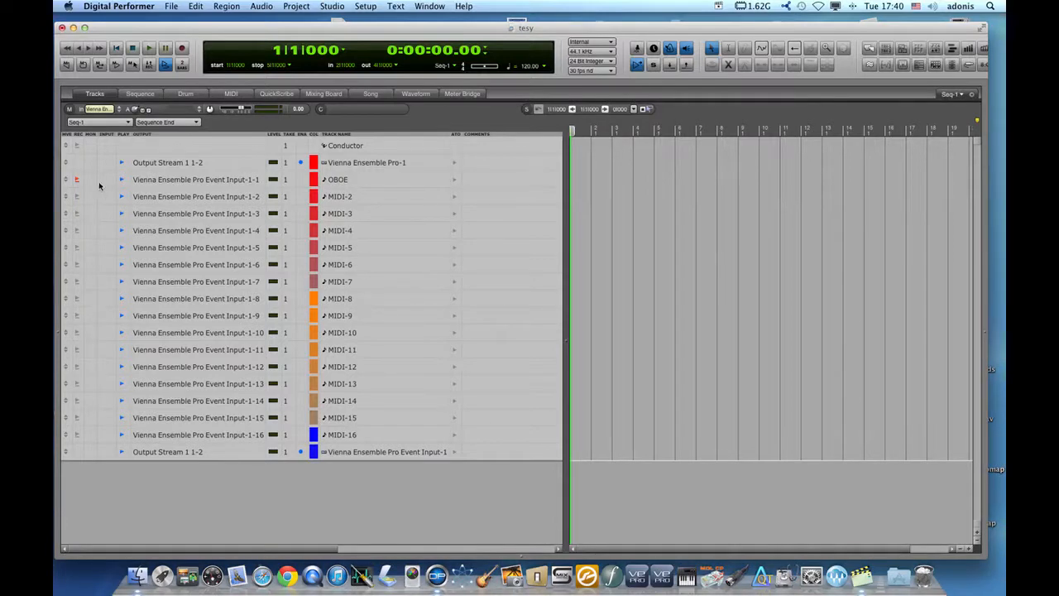
mouse_move(81, 188)
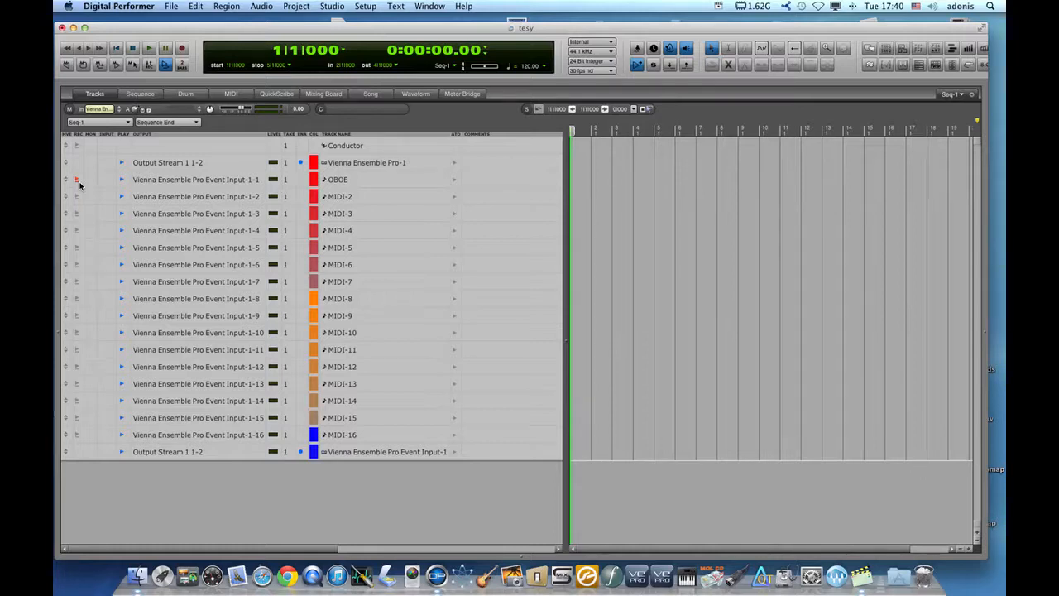
mouse_move(407, 475)
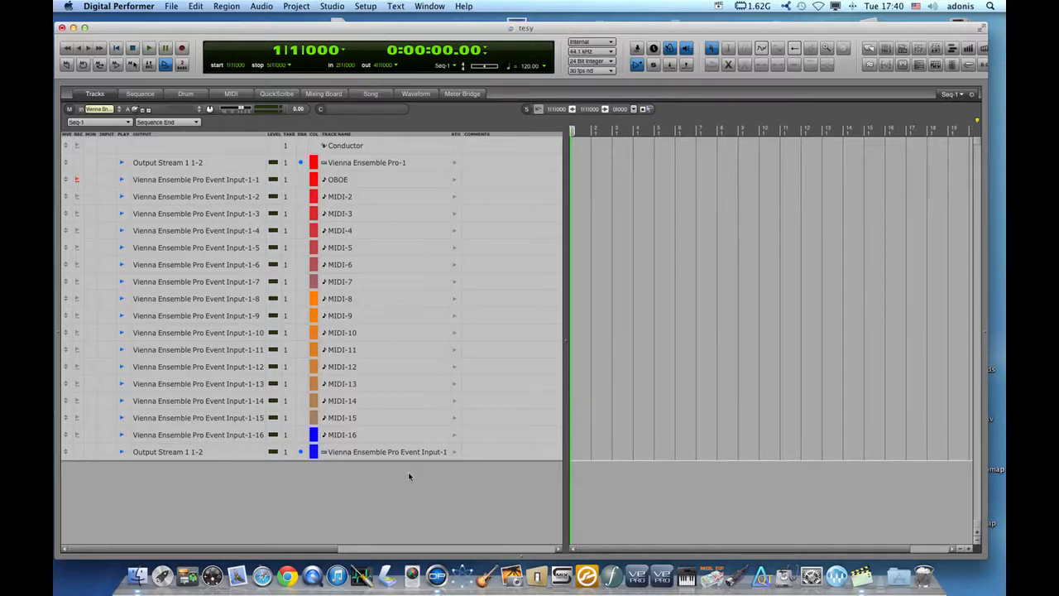
mouse_move(402, 475)
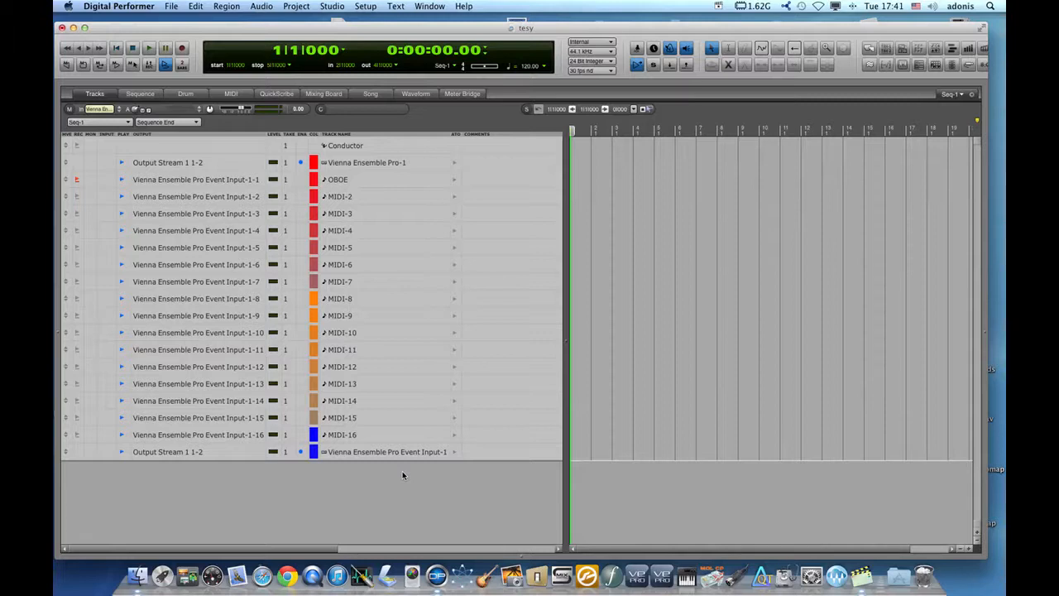
Add an Aux-1 track with input Vienna Ensemble Pro-1 Out 3-4 (Stereo)
left_click(385, 452)
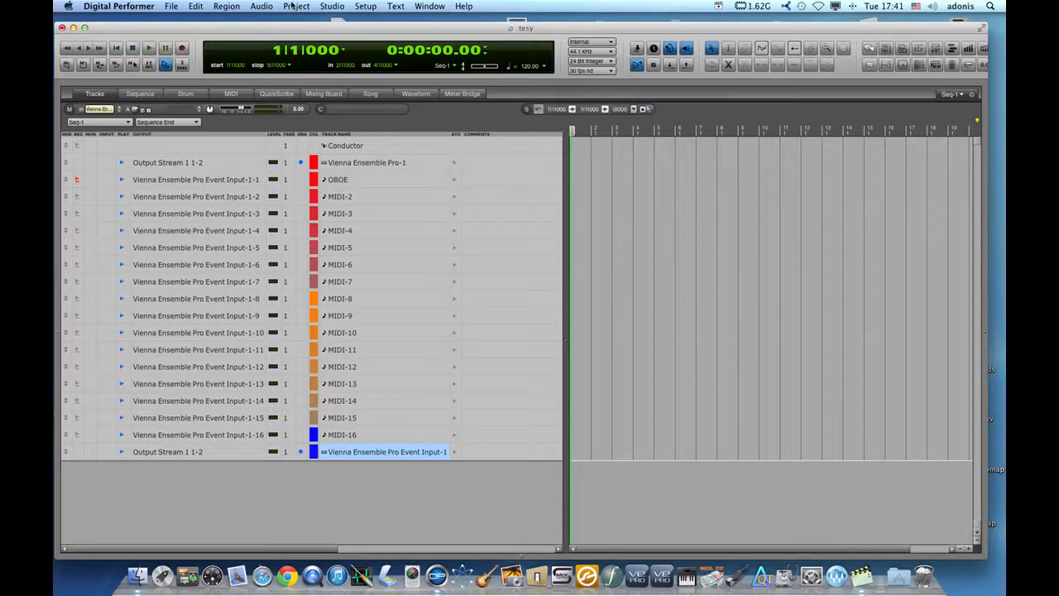
left_click(296, 6)
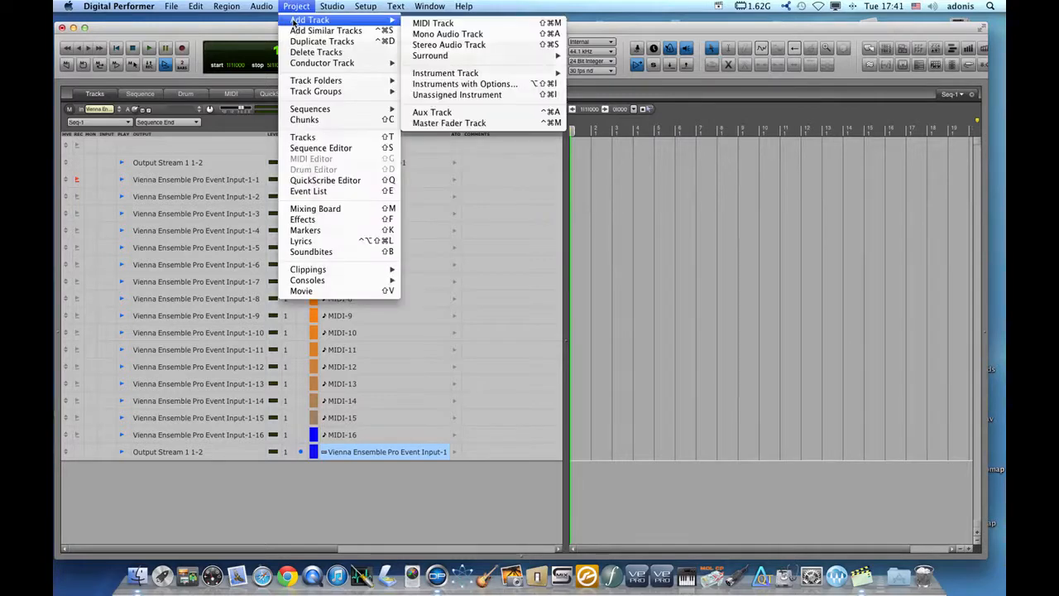
mouse_move(508, 114)
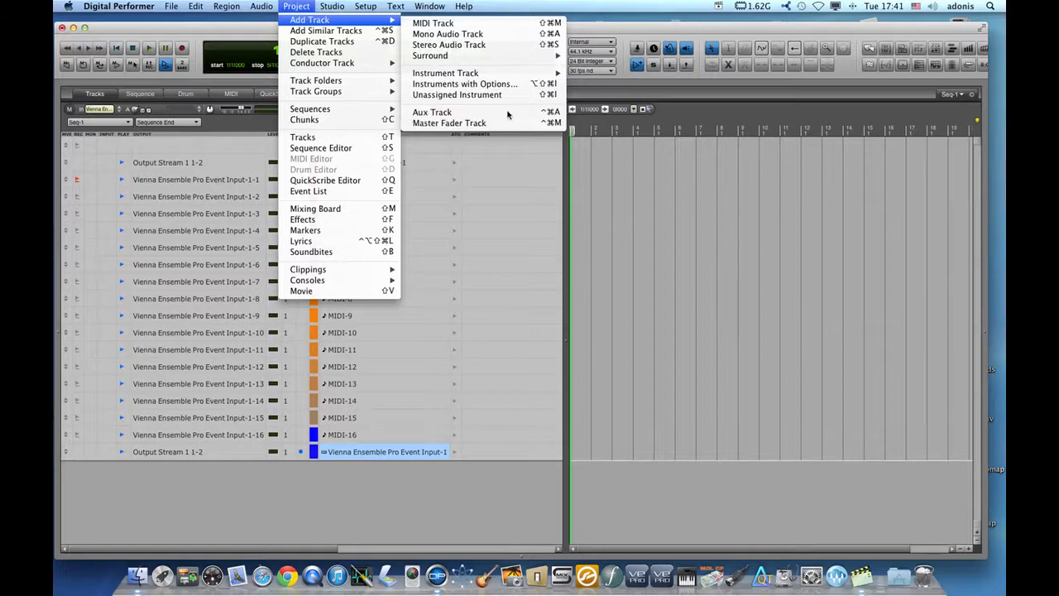
left_click(432, 112)
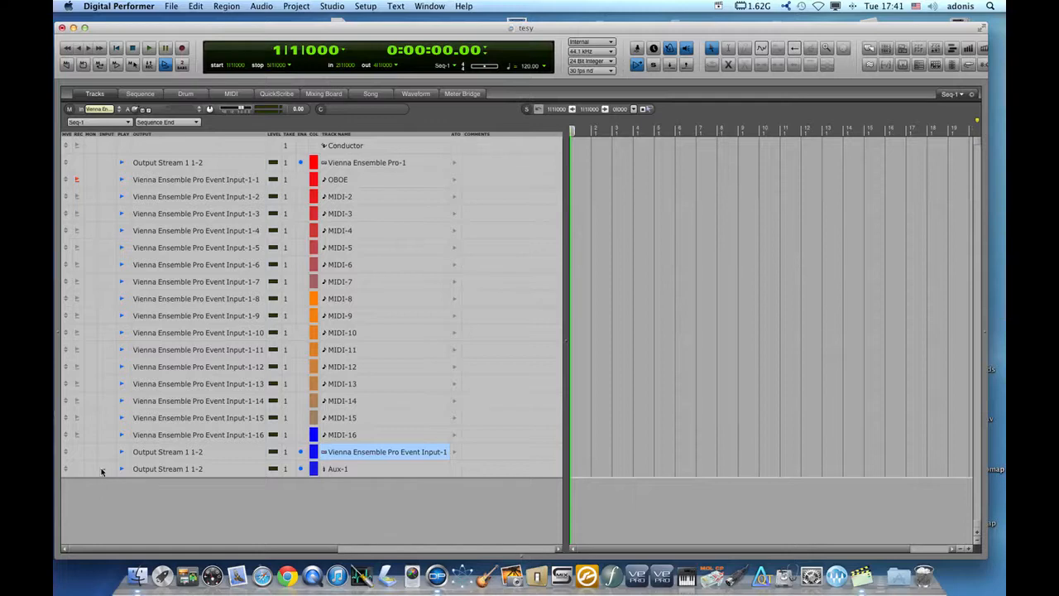
left_click(167, 468)
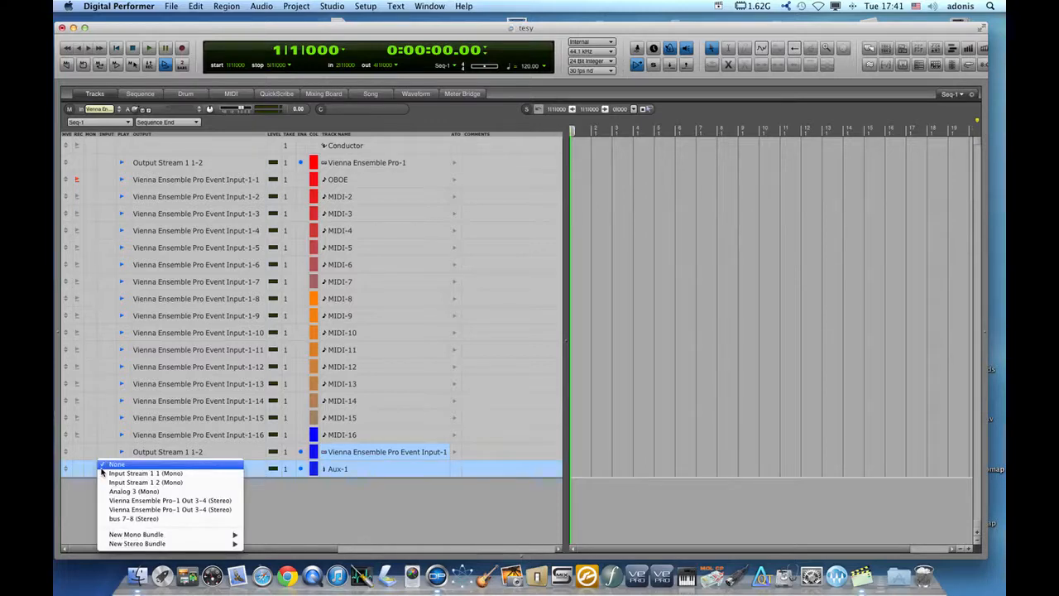
mouse_move(134, 491)
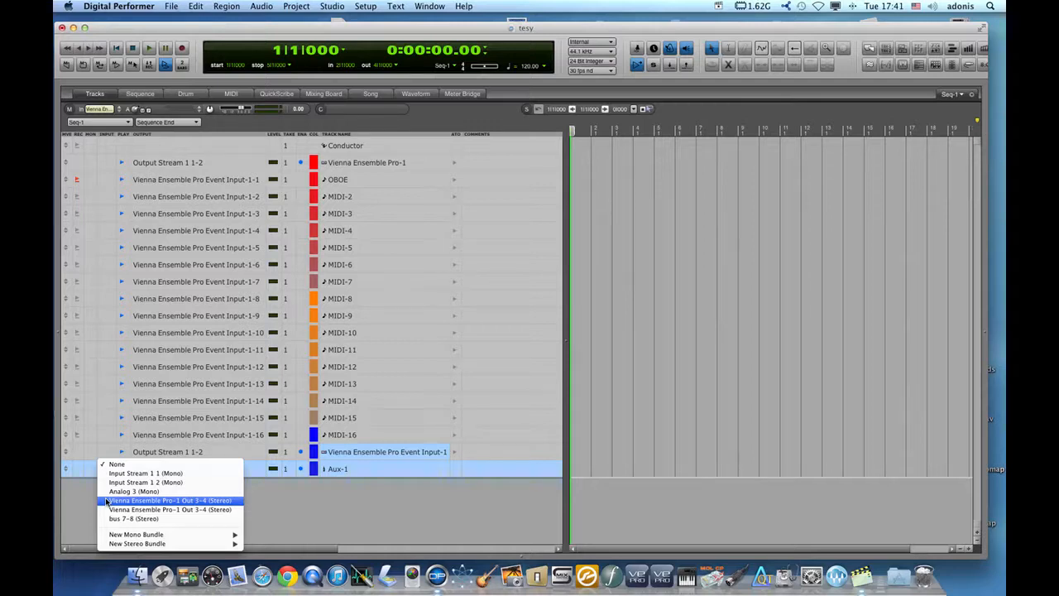
mouse_move(135, 501)
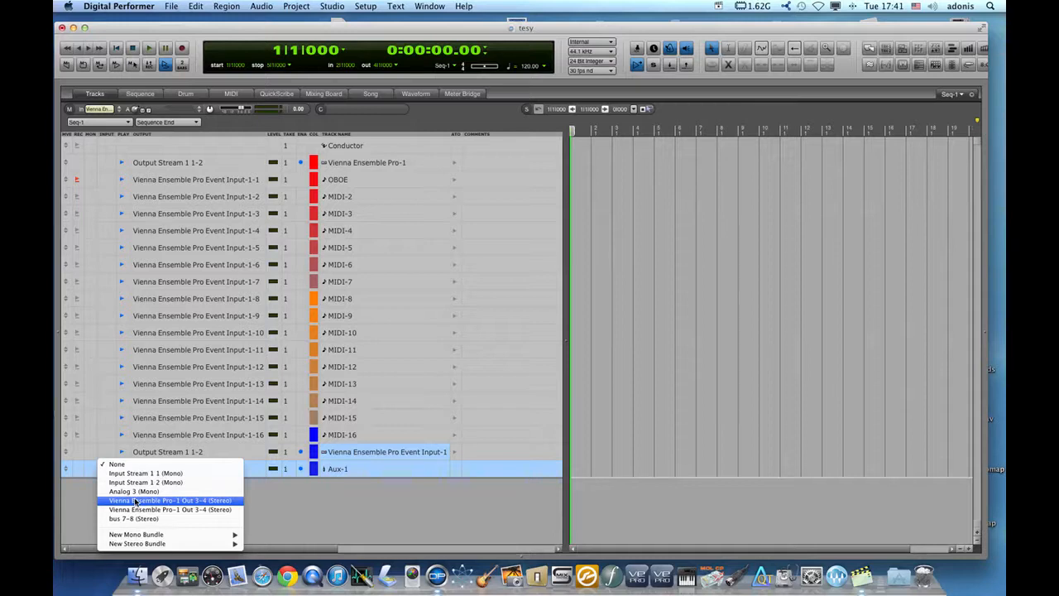
left_click(171, 499)
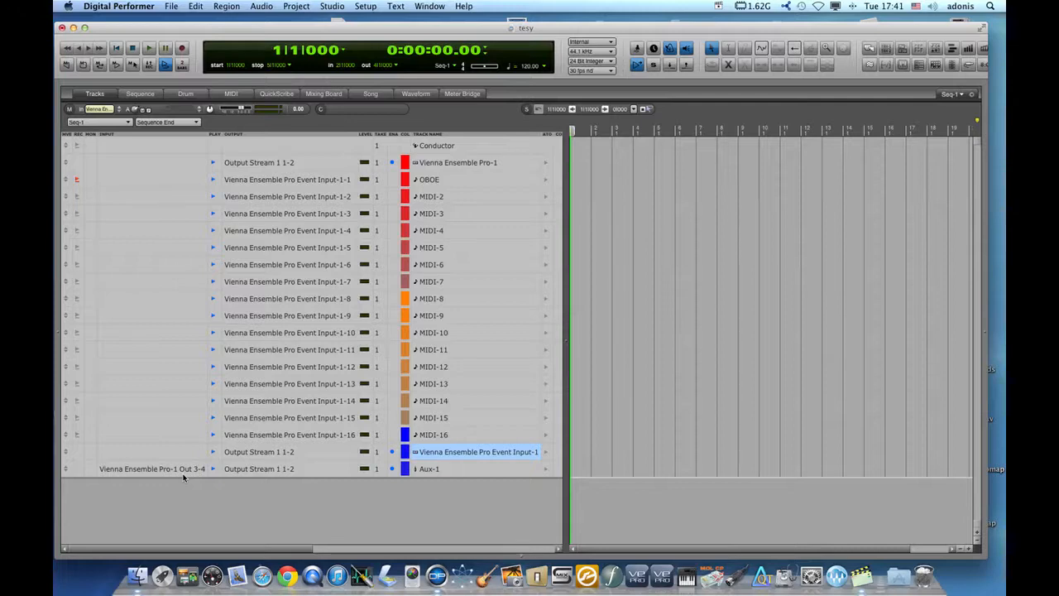
mouse_move(454, 469)
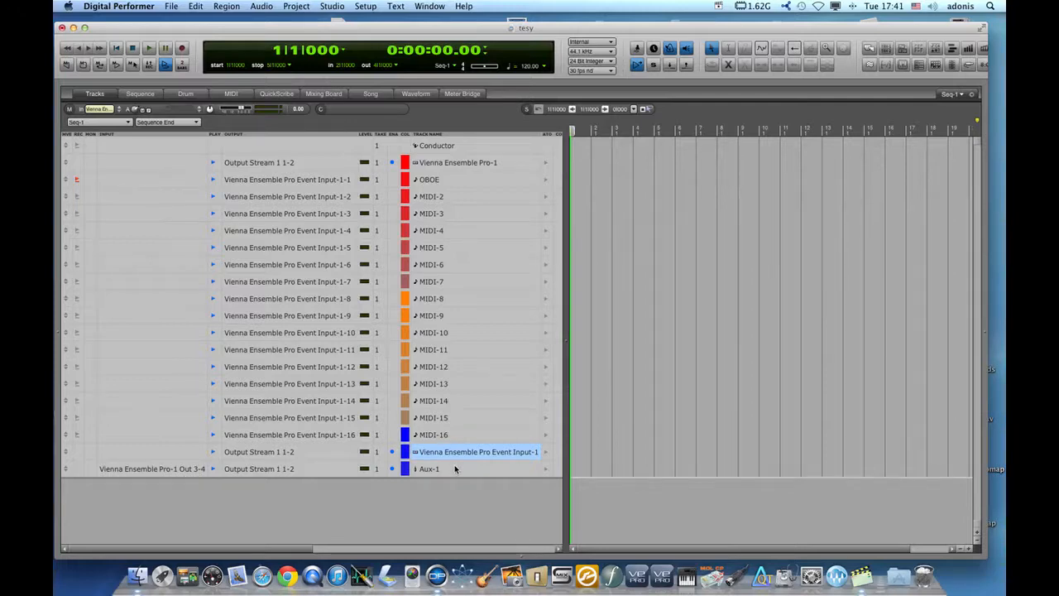
mouse_move(463, 405)
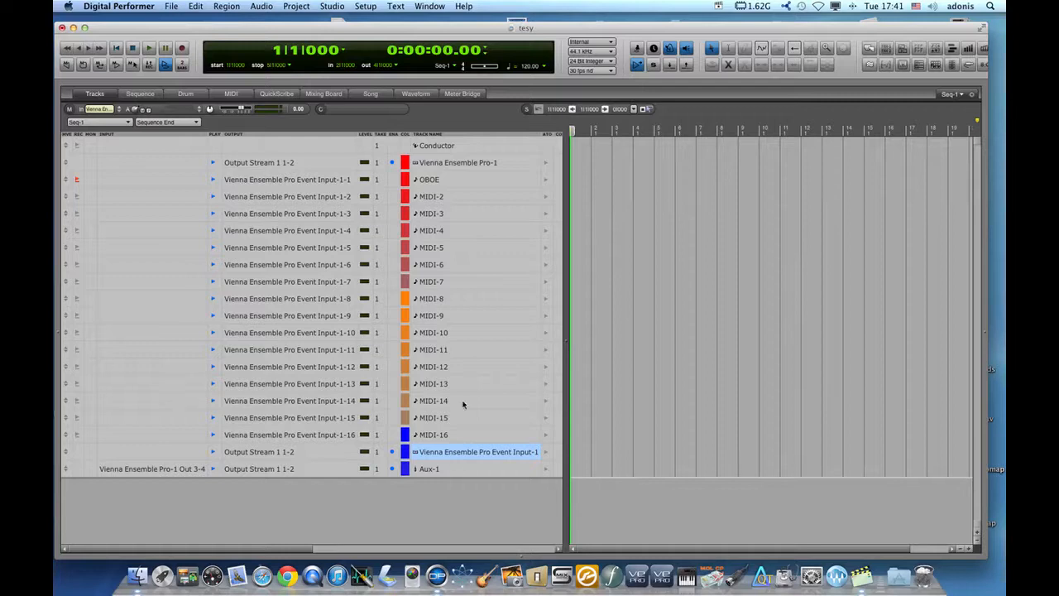
mouse_move(502, 162)
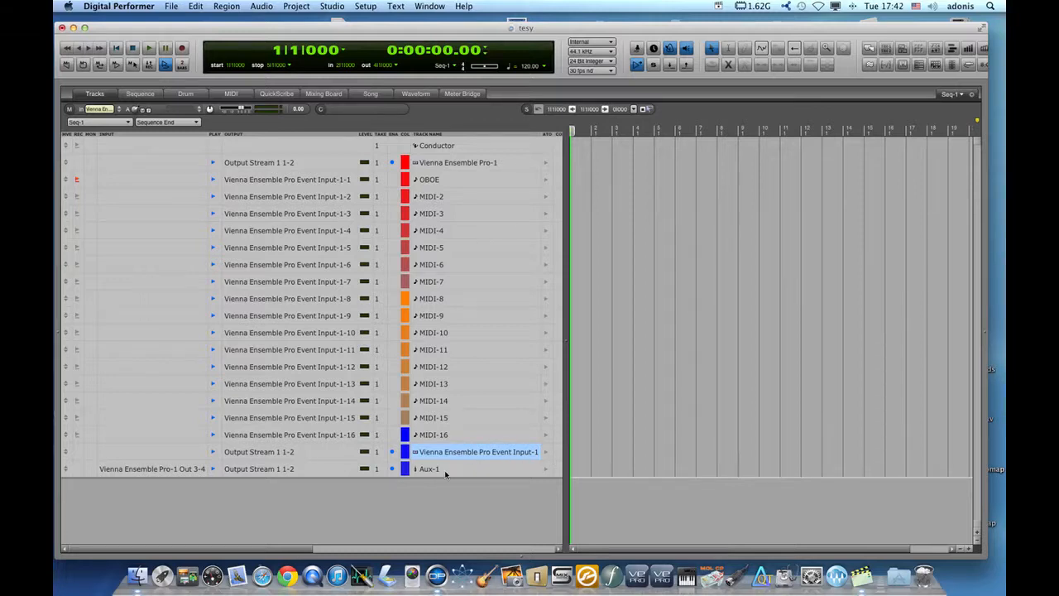
mouse_move(445, 496)
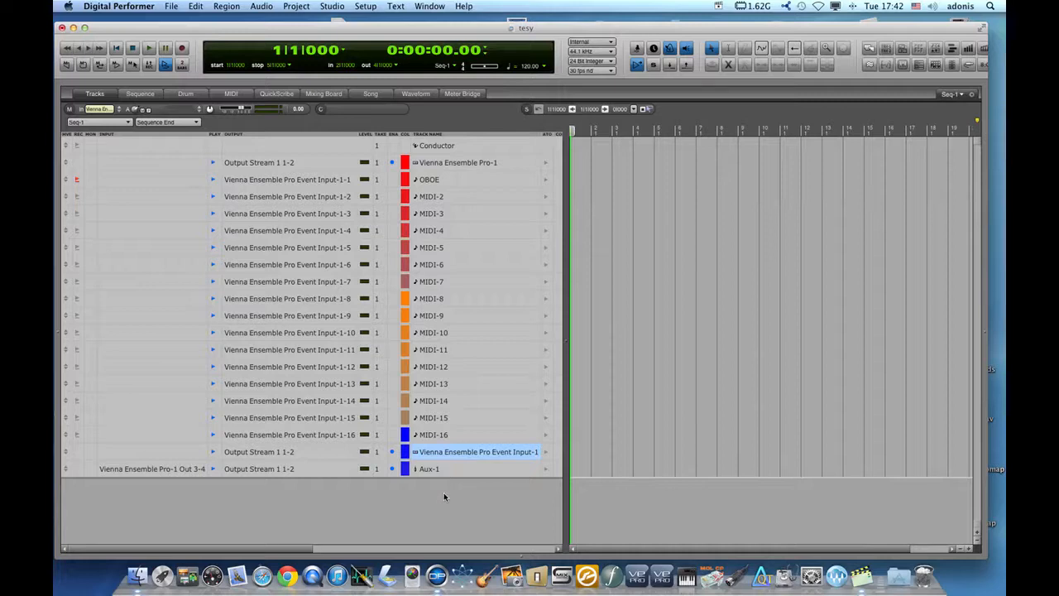
mouse_move(113, 494)
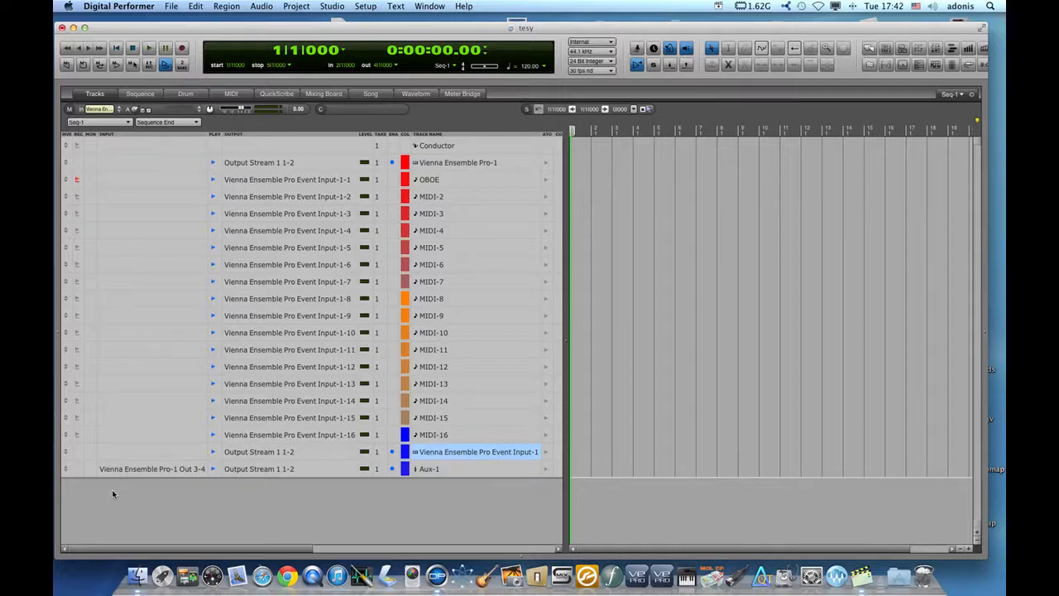
mouse_move(95, 488)
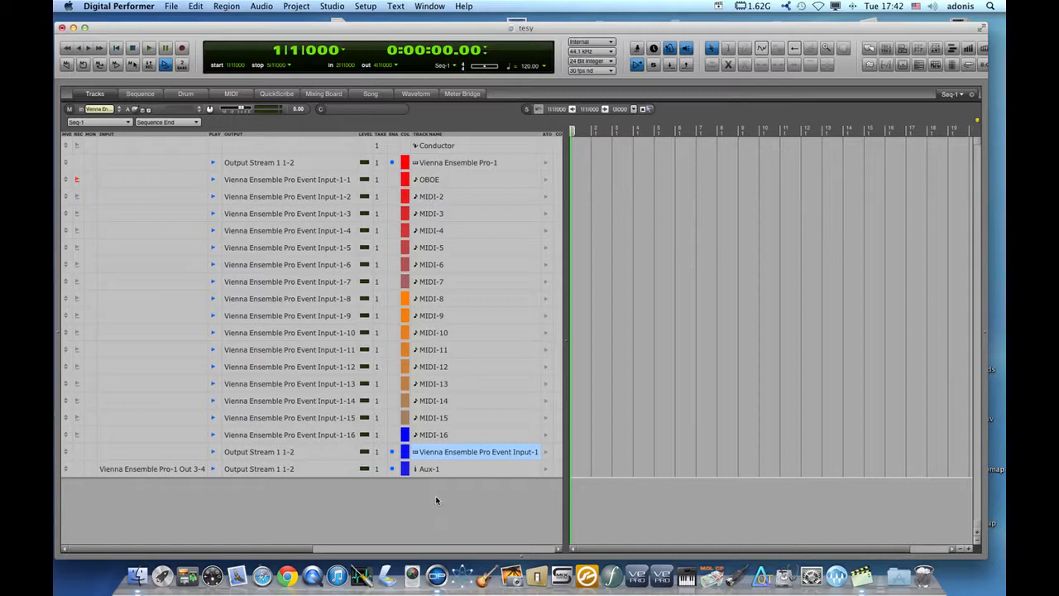
mouse_move(182, 492)
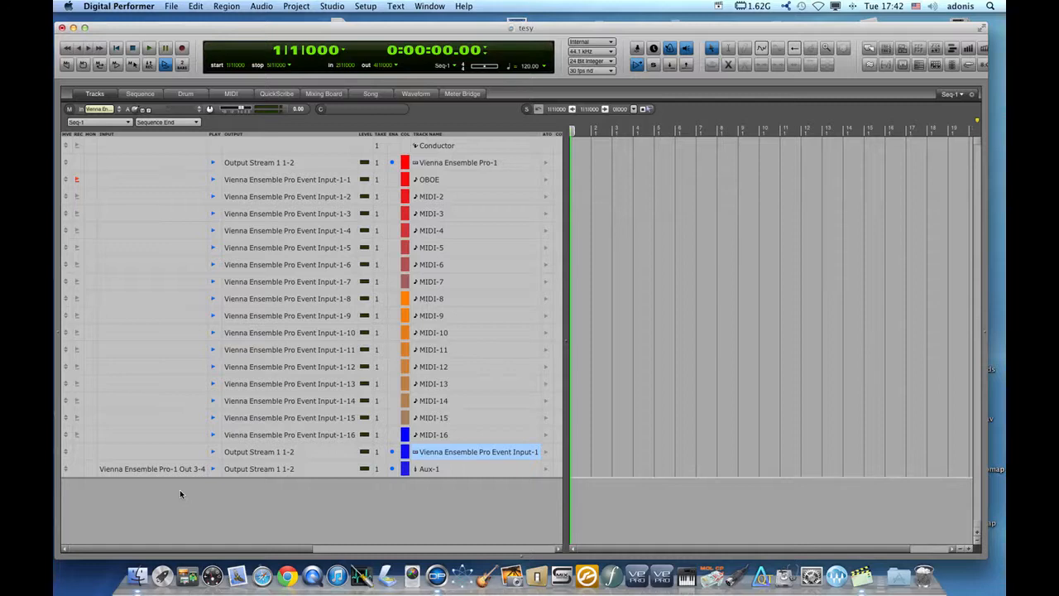
mouse_move(443, 478)
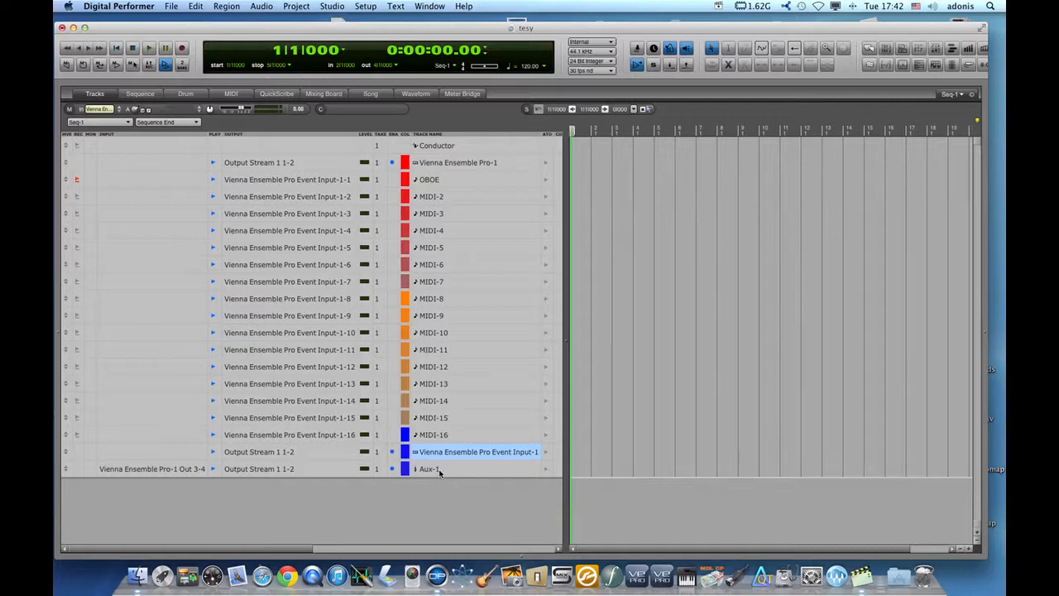
Select the Aux-1 track so Audio-1 is added below it
left_click(451, 469)
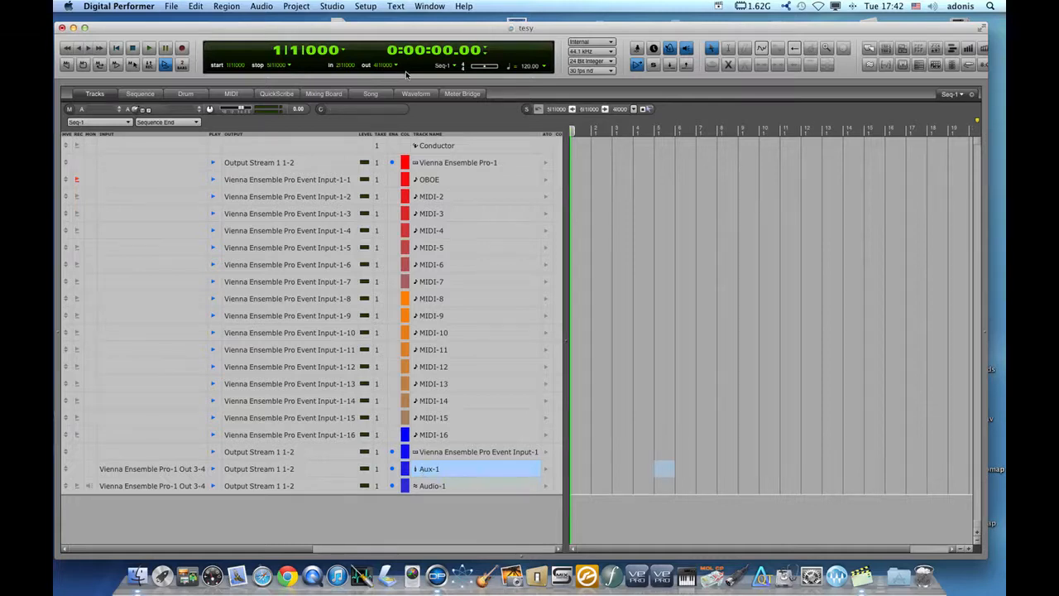
In the Mixing Board, add an Aux-1 send to bus 7-8, then return to Tracks
left_click(323, 93)
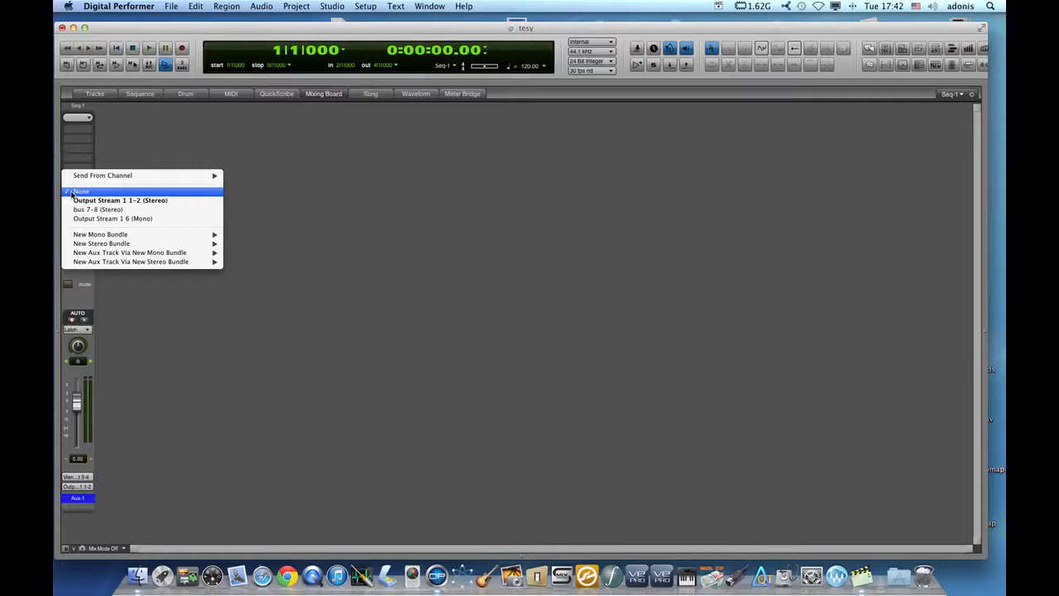
mouse_move(98, 209)
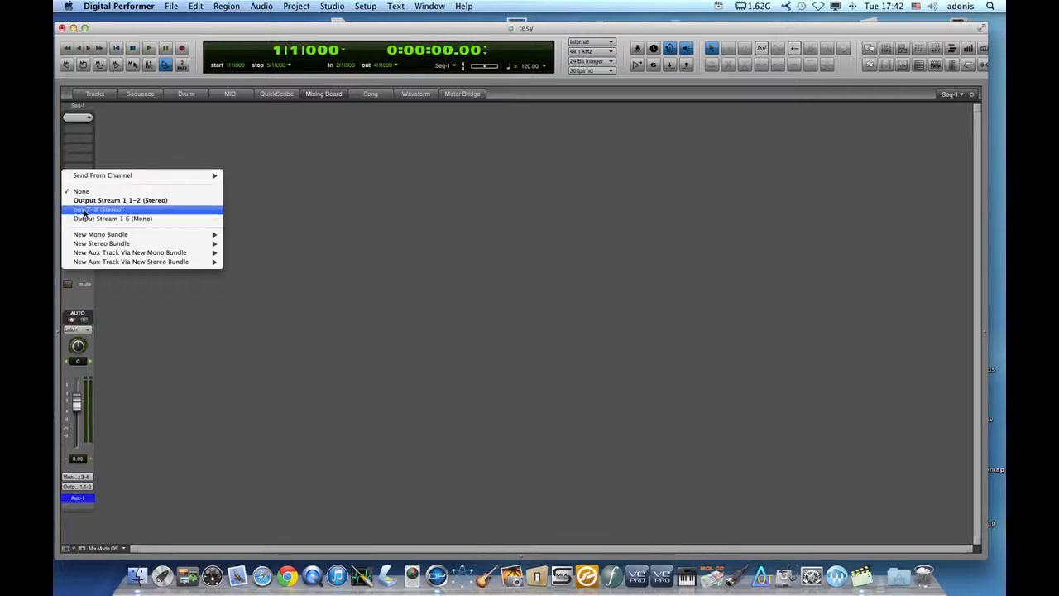
left_click(97, 210)
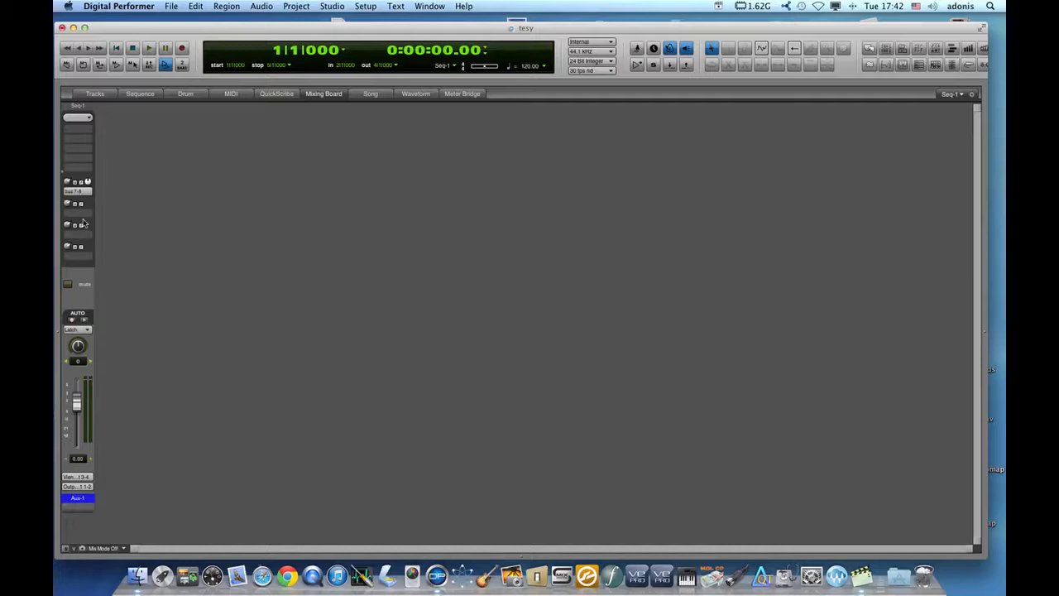
mouse_move(114, 236)
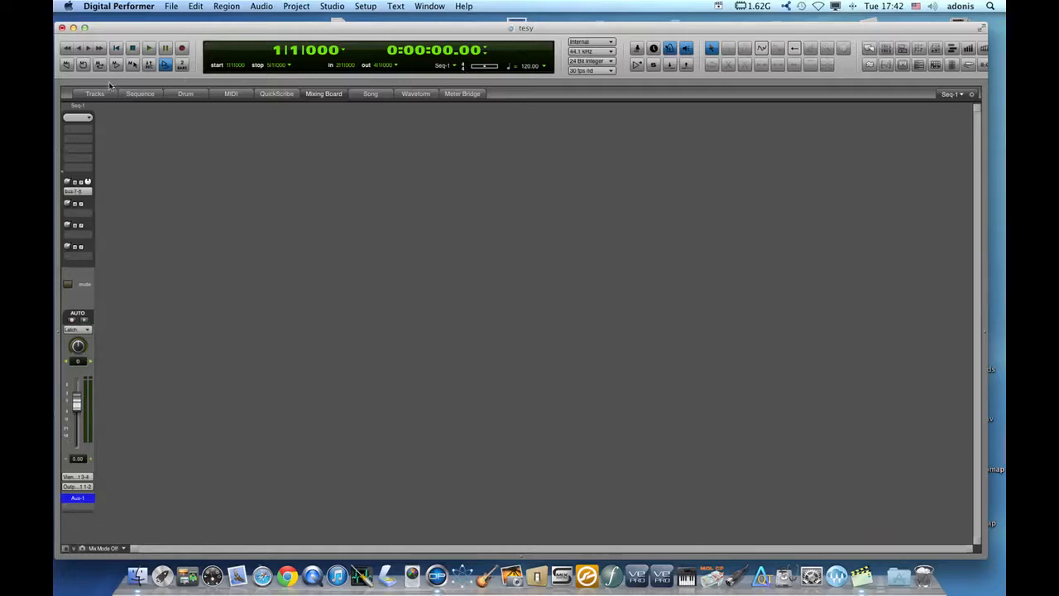
left_click(94, 94)
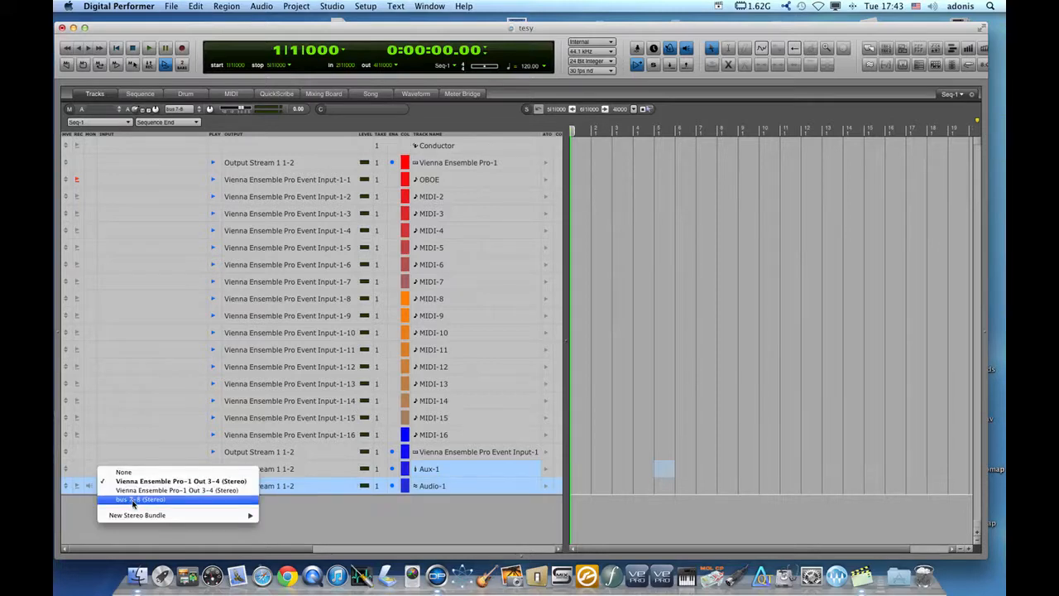
Set Audio-1's input to bus 7-8 (Stereo) so it receives Aux-1's send
left_click(140, 498)
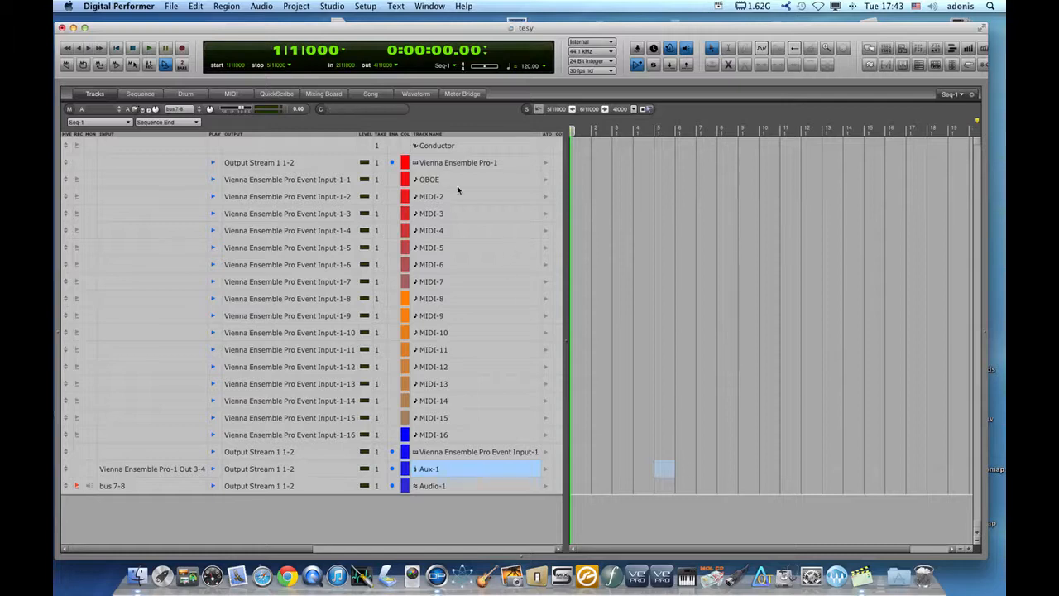
mouse_move(473, 436)
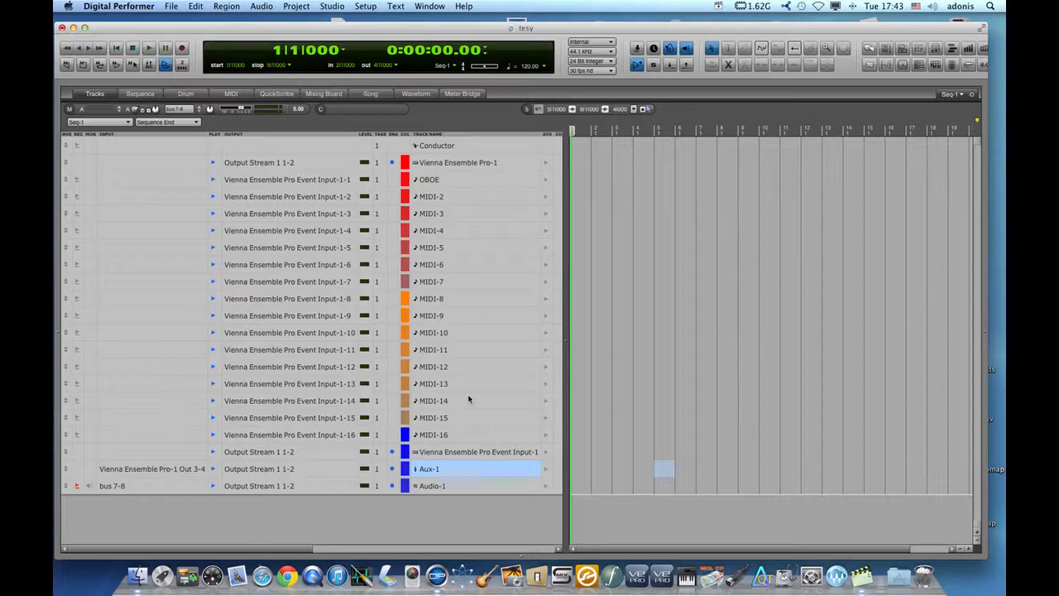
mouse_move(445, 438)
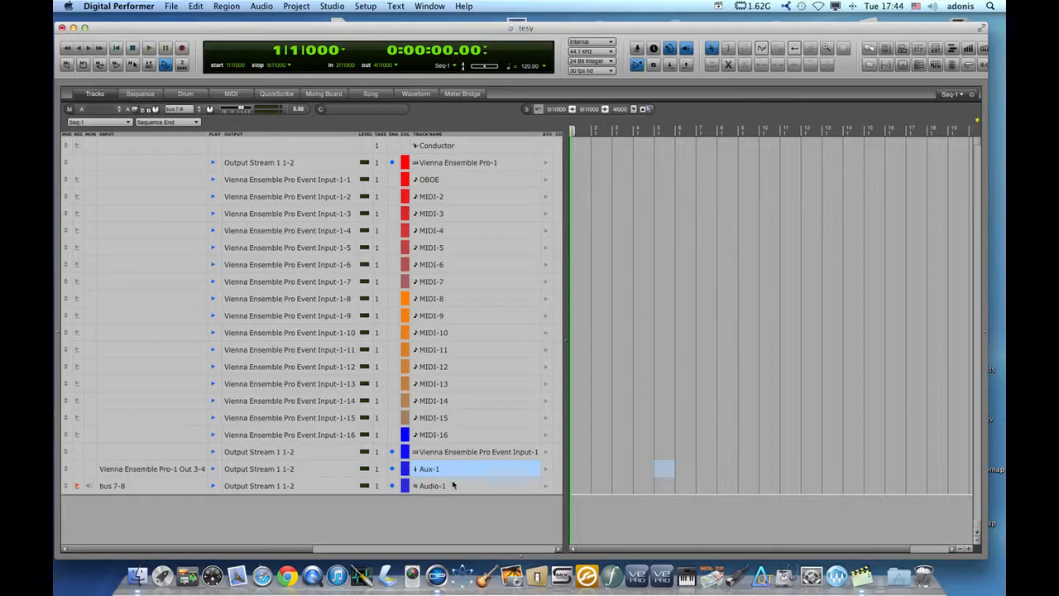
mouse_move(451, 179)
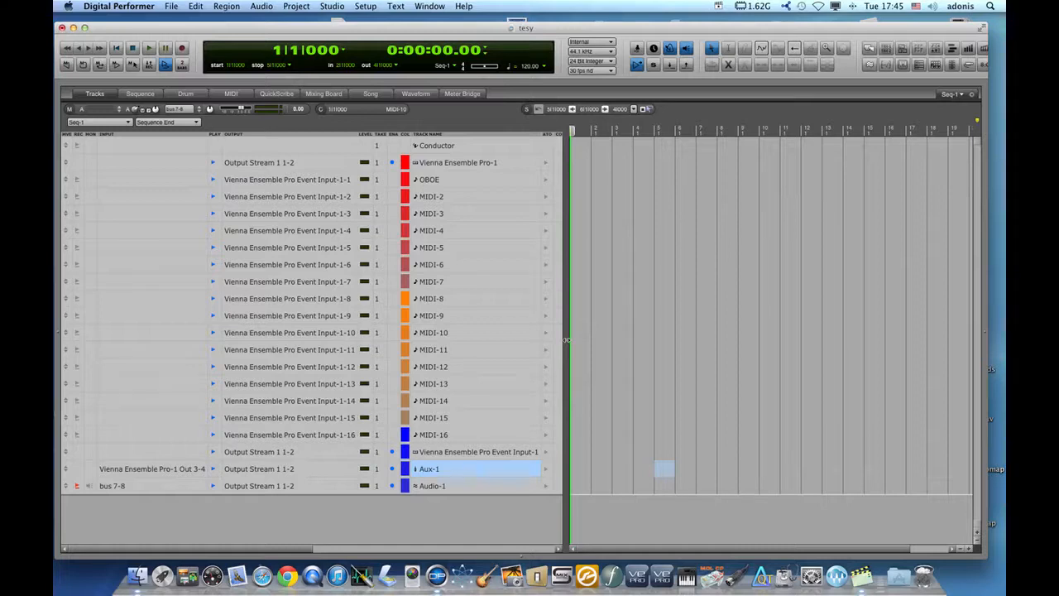
mouse_move(567, 339)
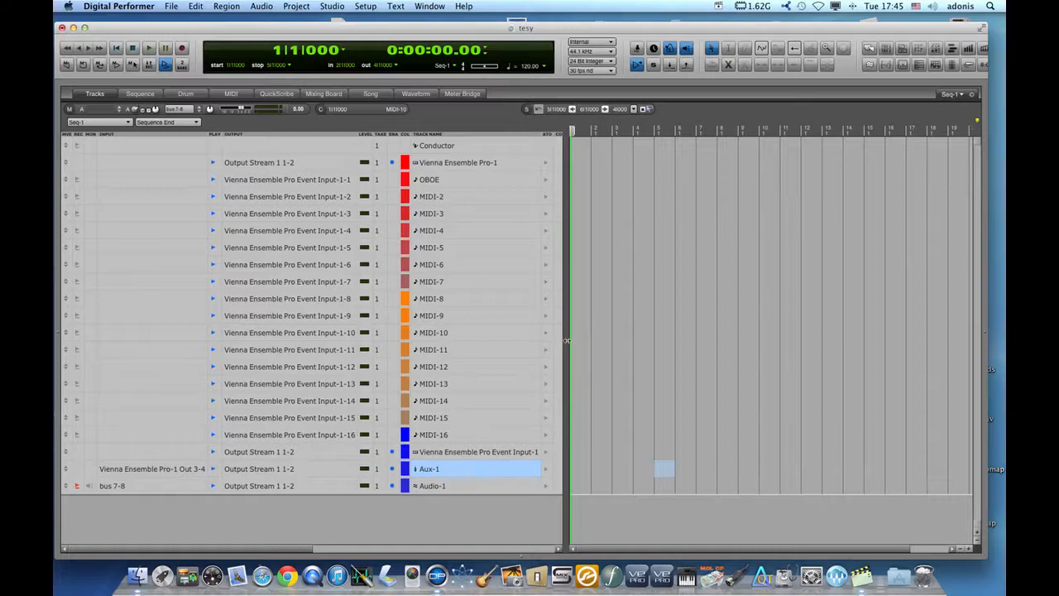